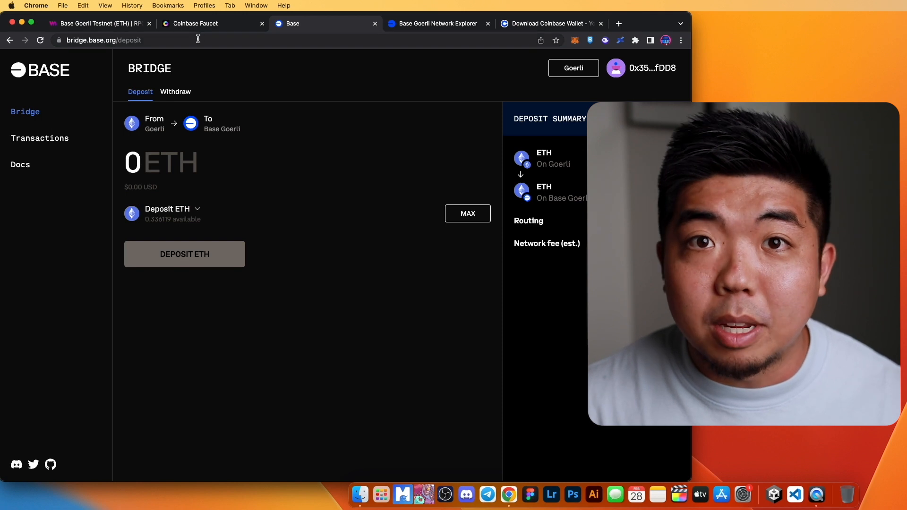
mouse_move(195, 23)
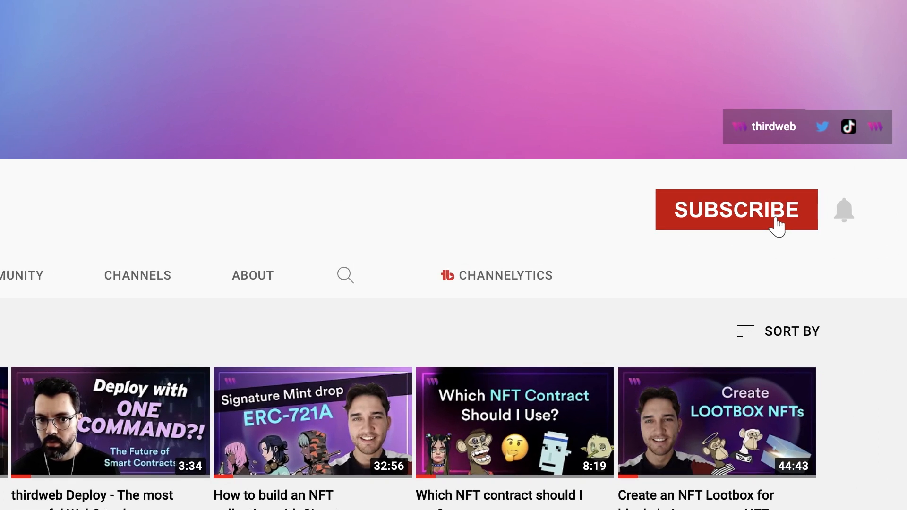
Step: Reach the Coinbase Wallet downloads page listing iOS, Android and Chrome options
click(736, 210)
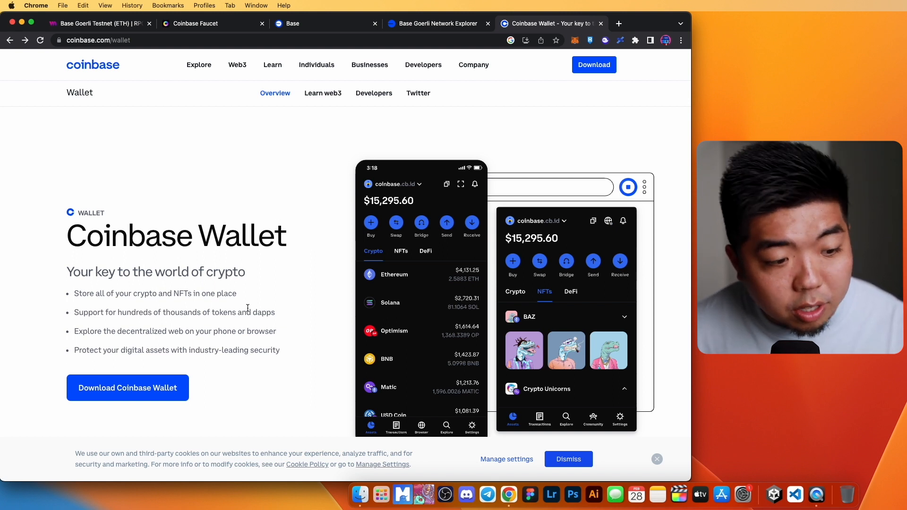
mouse_move(160, 392)
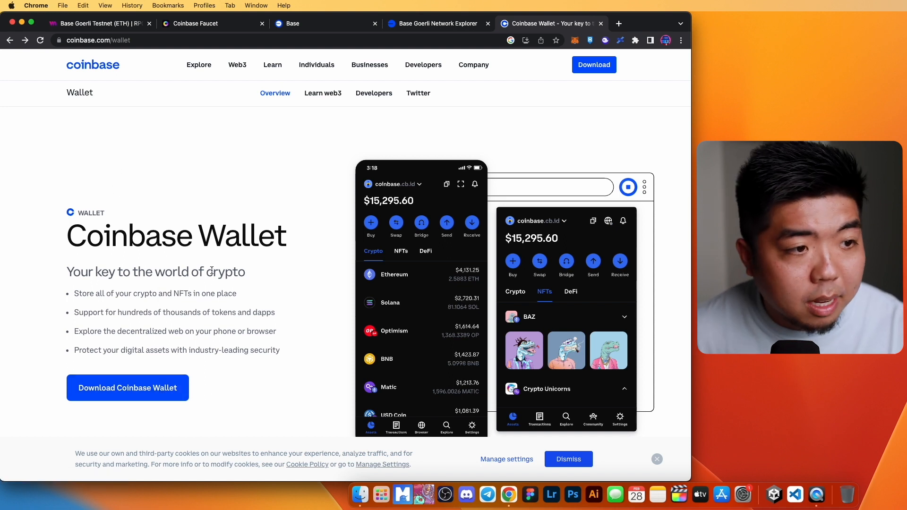
mouse_move(219, 164)
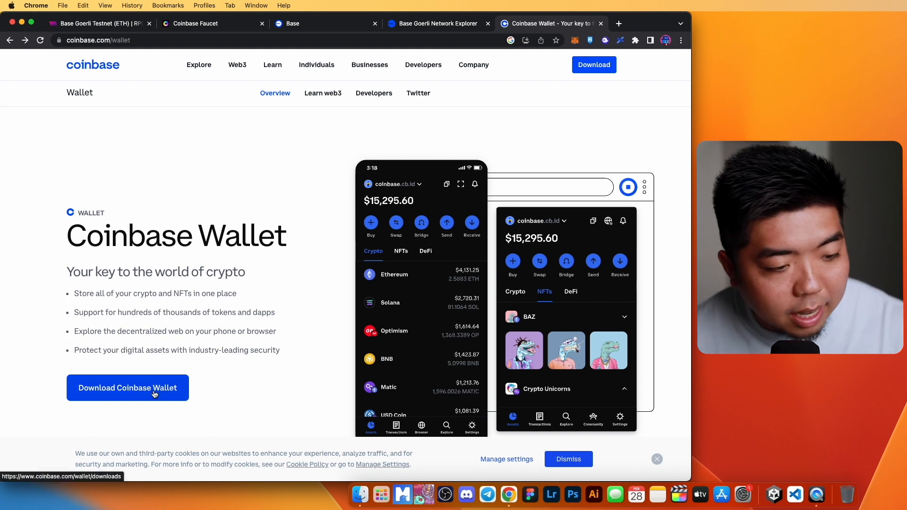
click(128, 387)
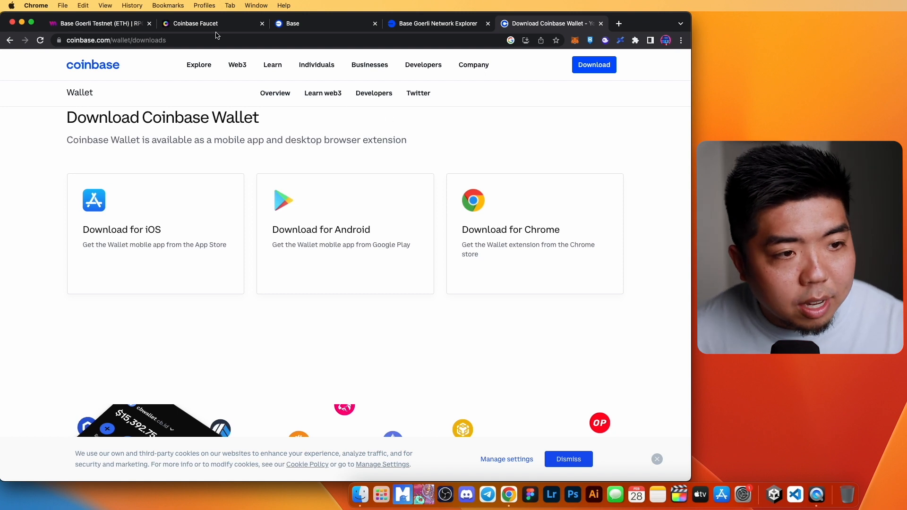
Step: Request test ETH from the Base Goerli faucet in the Coinbase Faucet tab
click(194, 23)
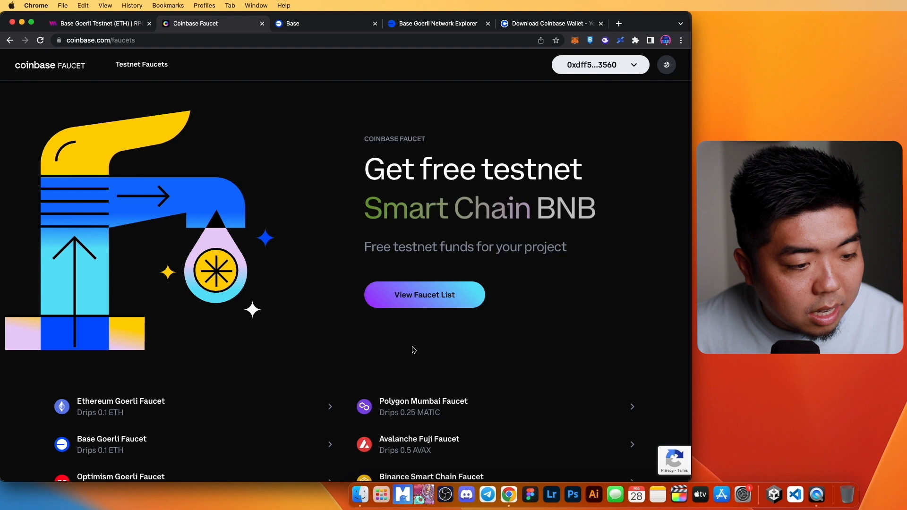
scroll(down, 3)
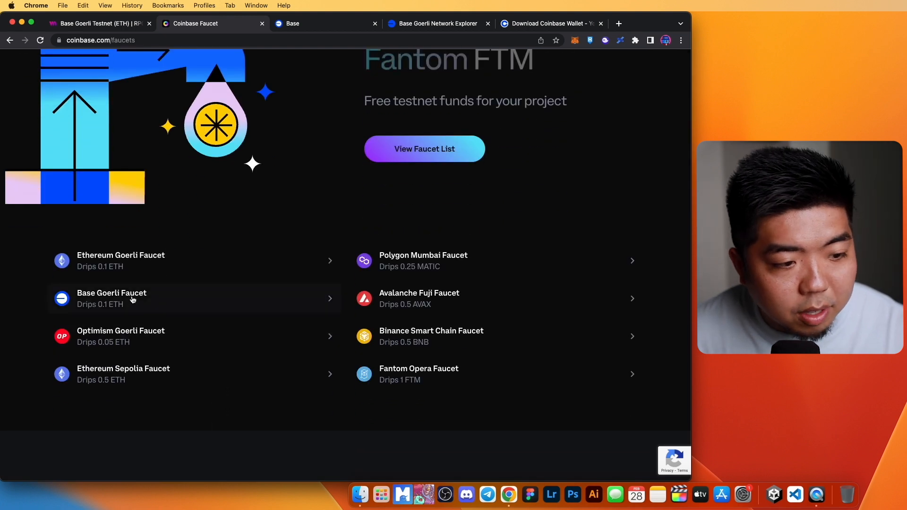
click(112, 293)
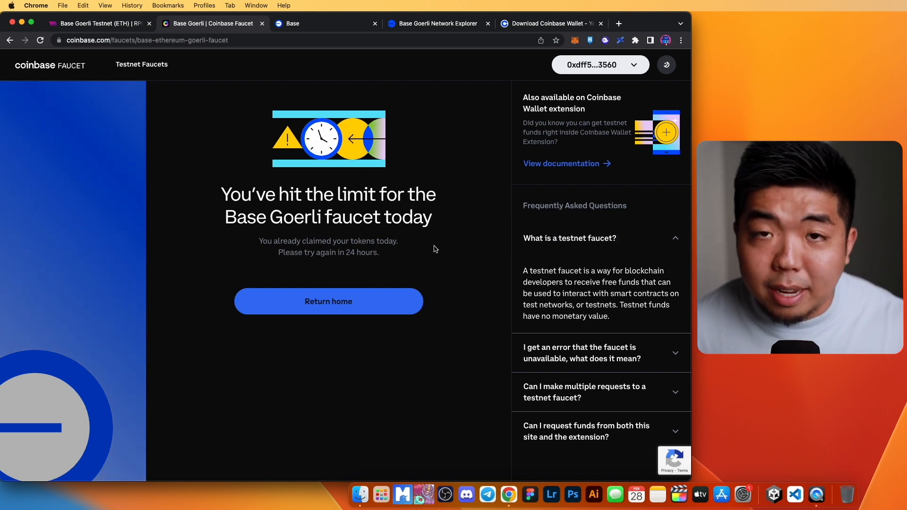
mouse_move(398, 253)
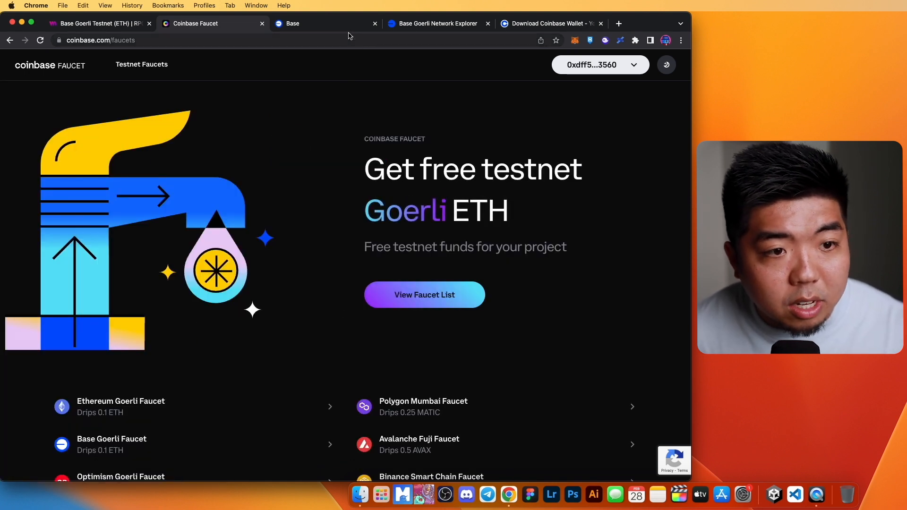
Step: Connect a MetaMask account to Base Bridge, unlocking the wallet and choosing the account
click(327, 23)
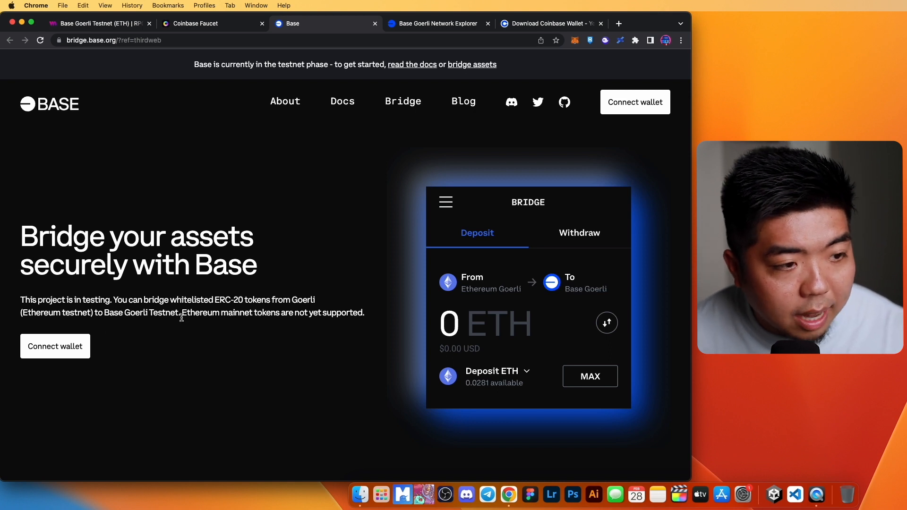
scroll(down, 3)
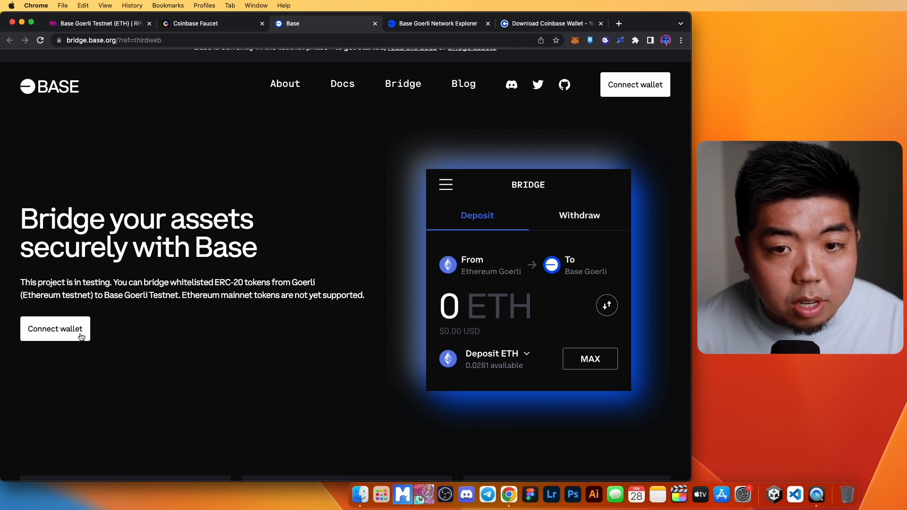
click(55, 329)
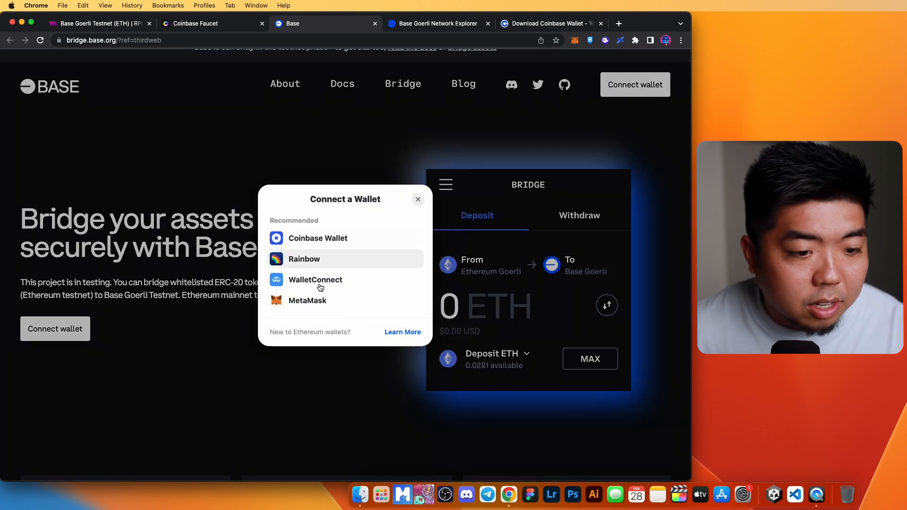
click(307, 300)
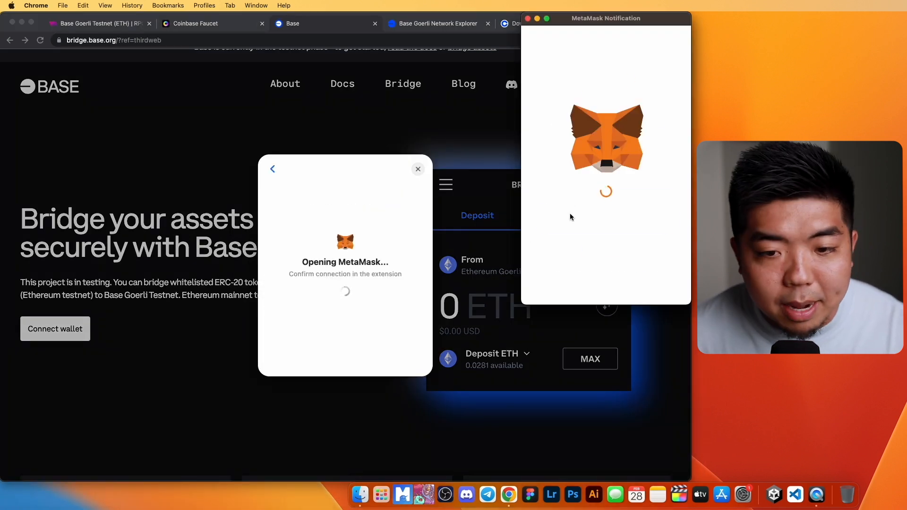
text(••••)
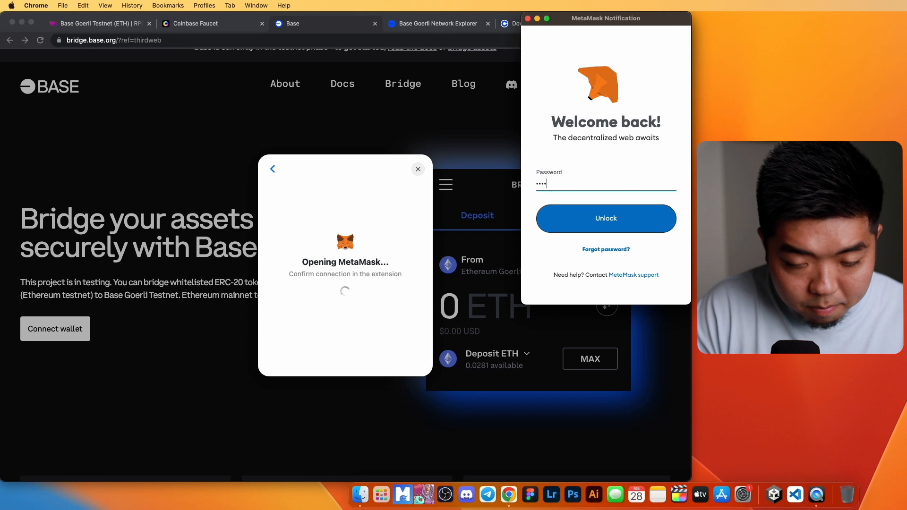
click(606, 218)
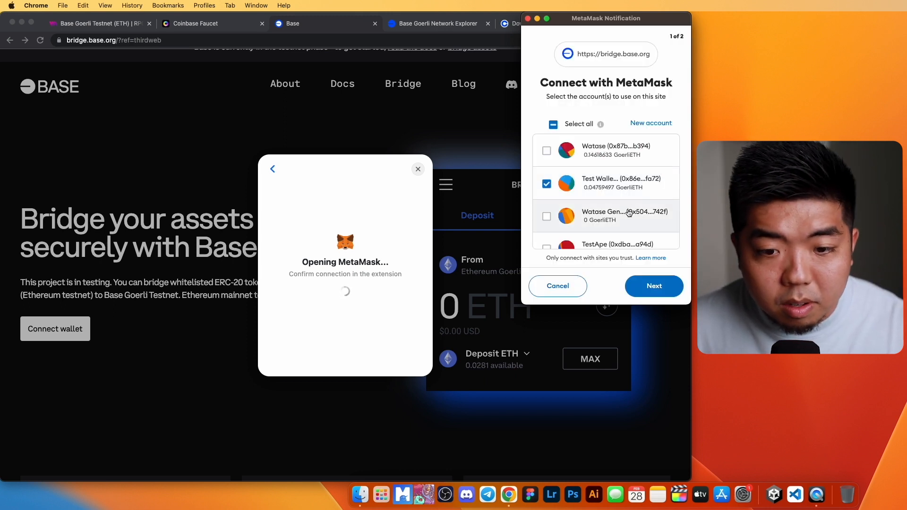
click(546, 183)
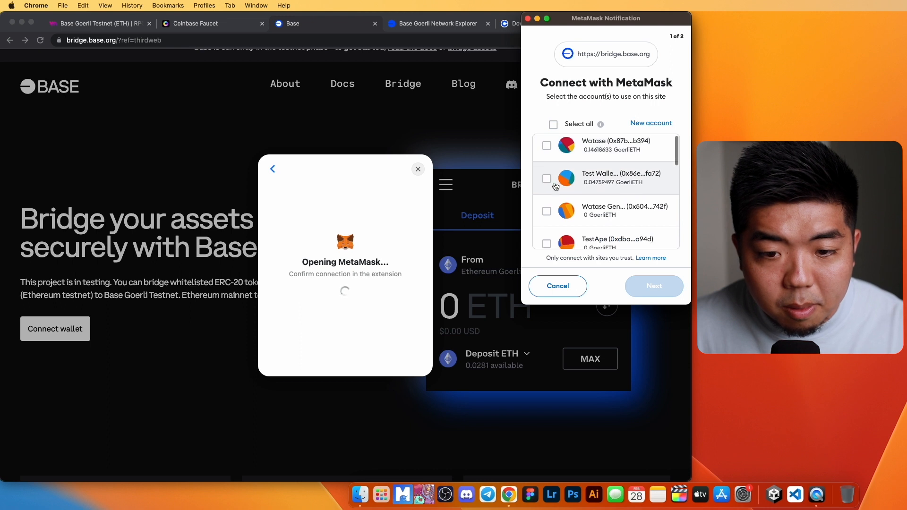
scroll(down, 3)
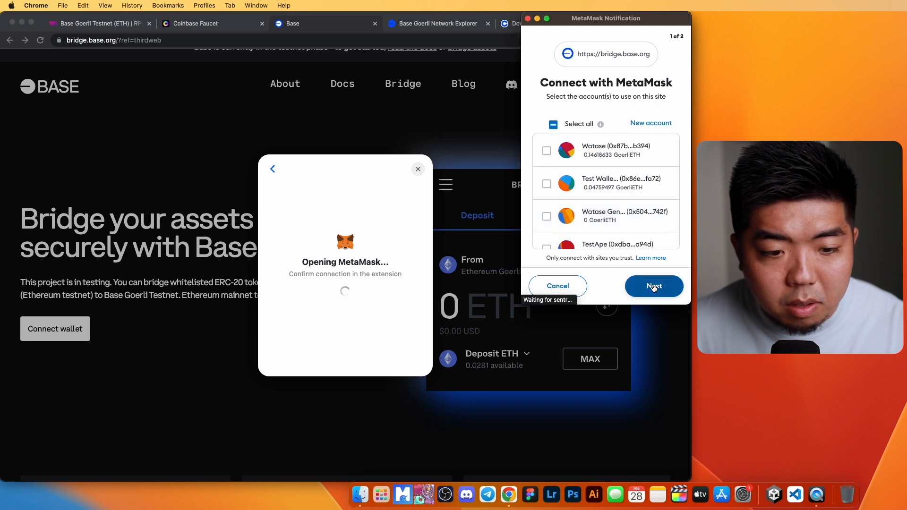
click(654, 287)
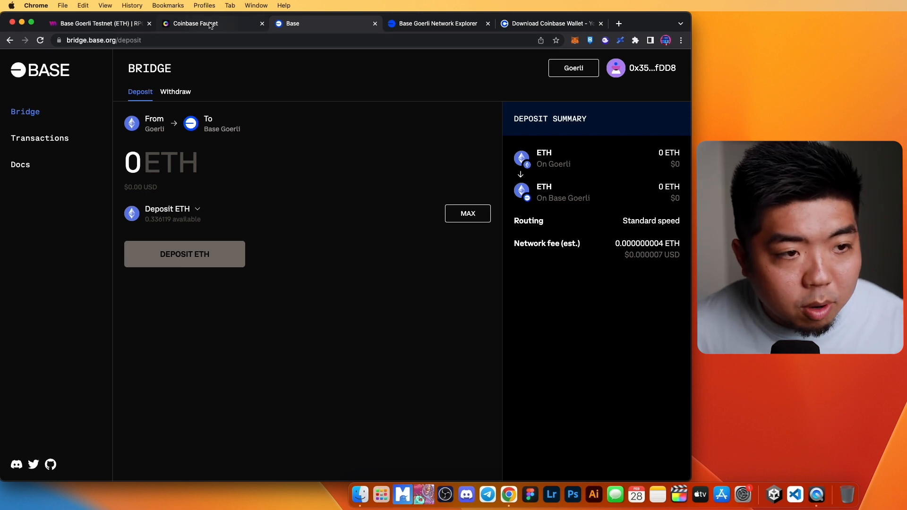
Step: Return to the faucet tab and start a new browser tab
click(194, 24)
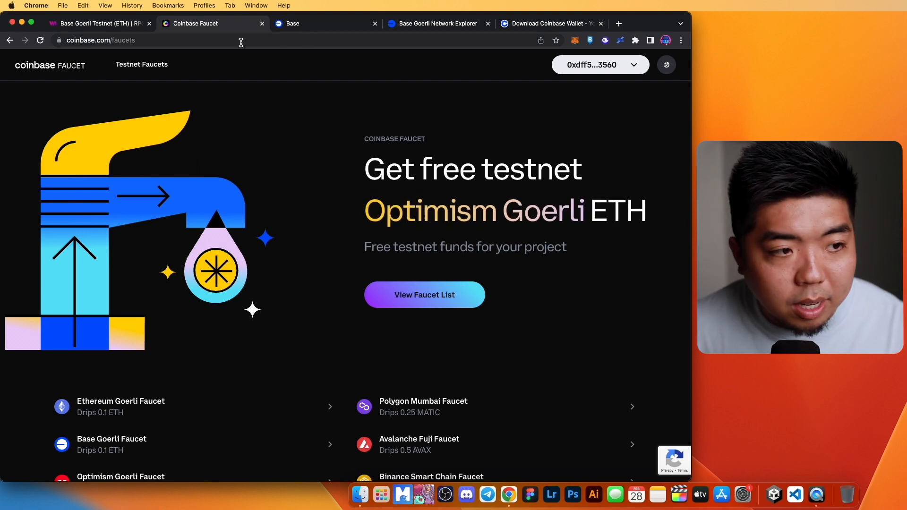
click(326, 24)
text(thirdwe)
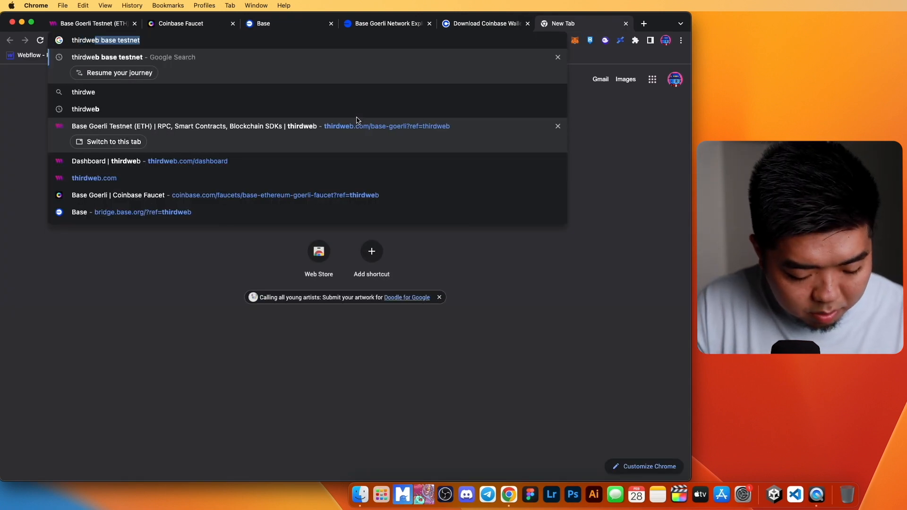
Step: Disconnect MetaMask from the thirdweb dashboard and connect Coinbase Wallet instead
click(94, 177)
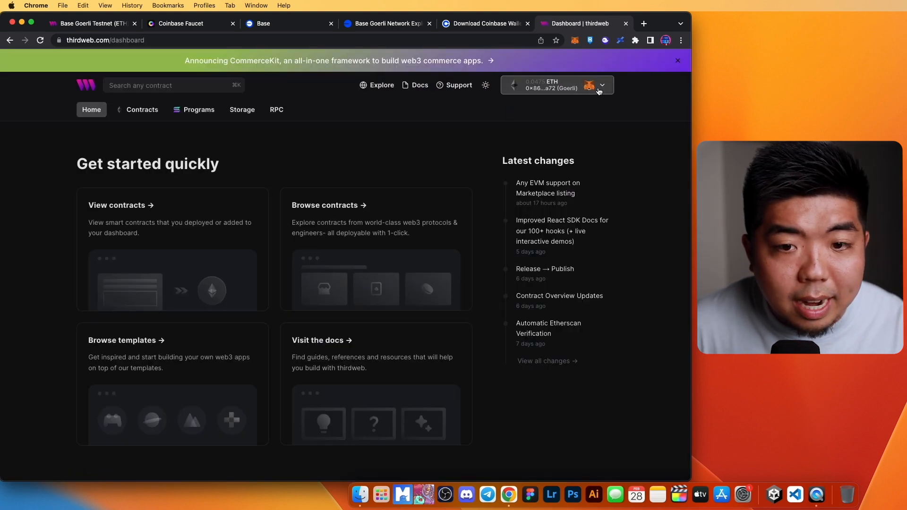
click(602, 85)
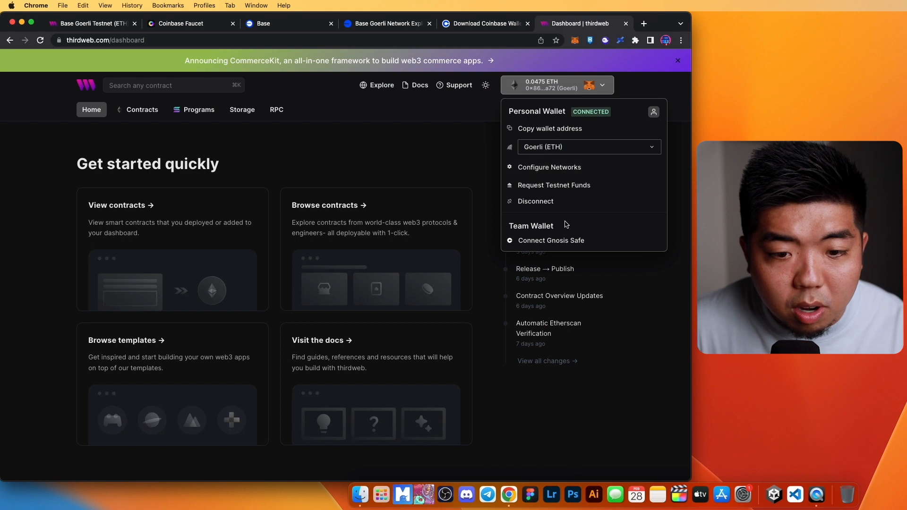
click(535, 200)
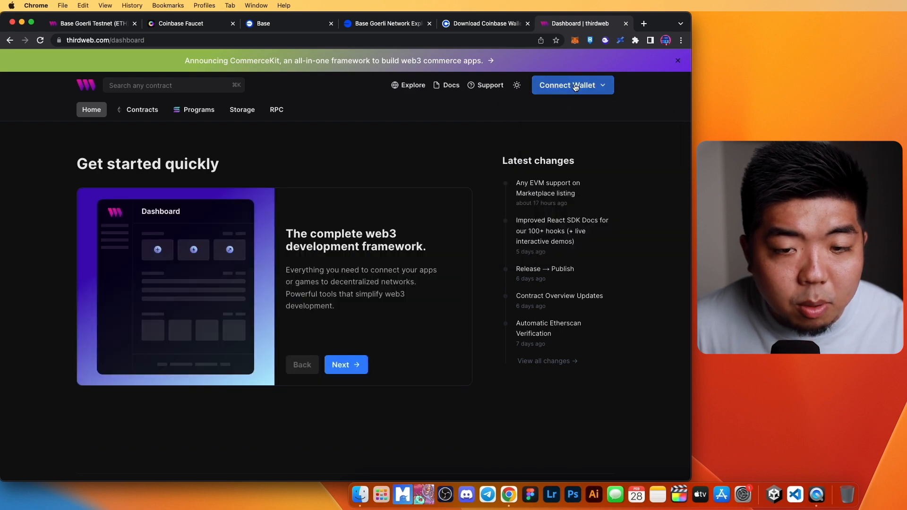
click(571, 85)
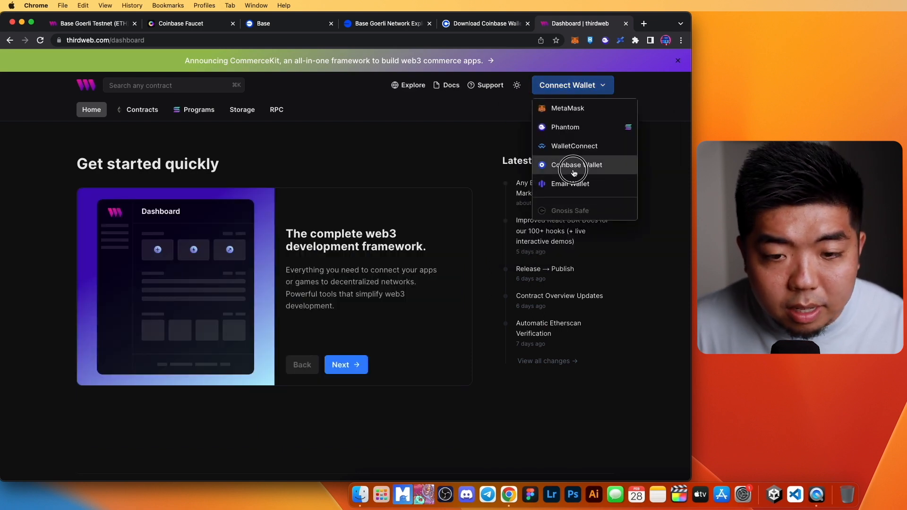
click(575, 164)
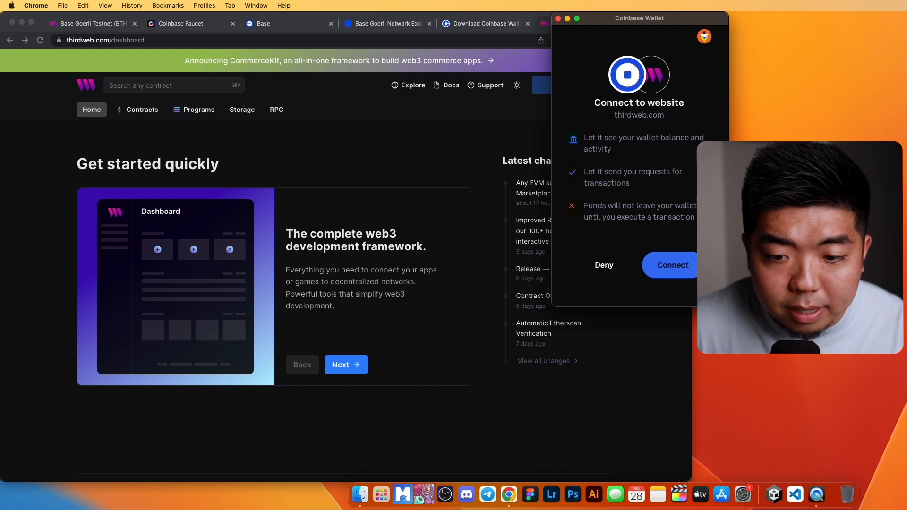
click(671, 264)
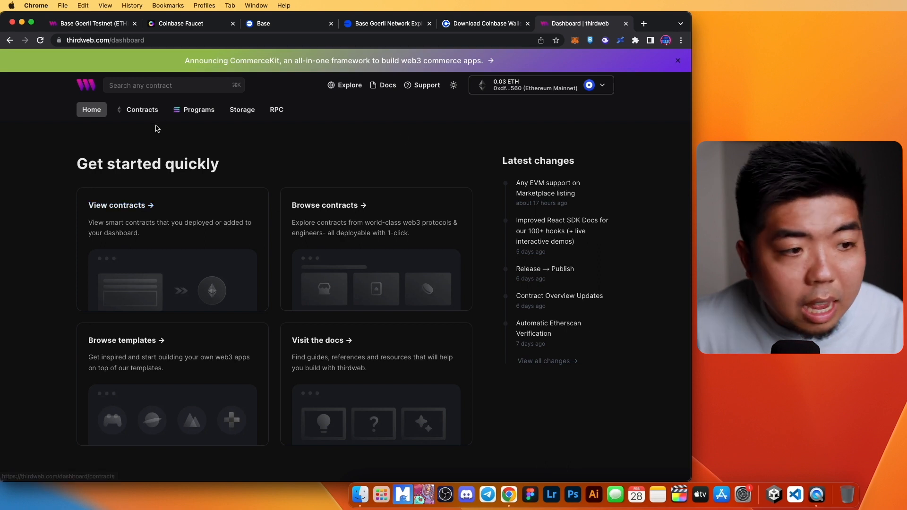
mouse_move(138, 114)
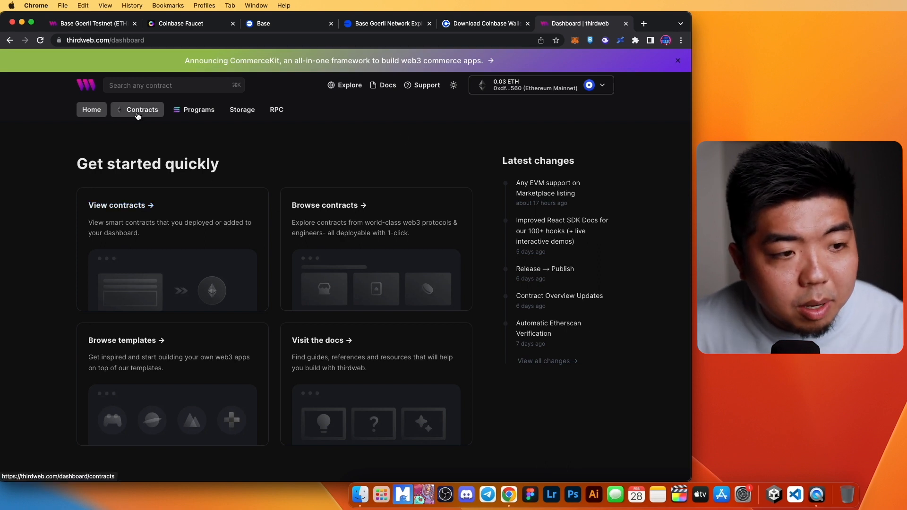
Step: Find the NFT Drop card in the Explore contracts catalogue and view its detail page
click(142, 109)
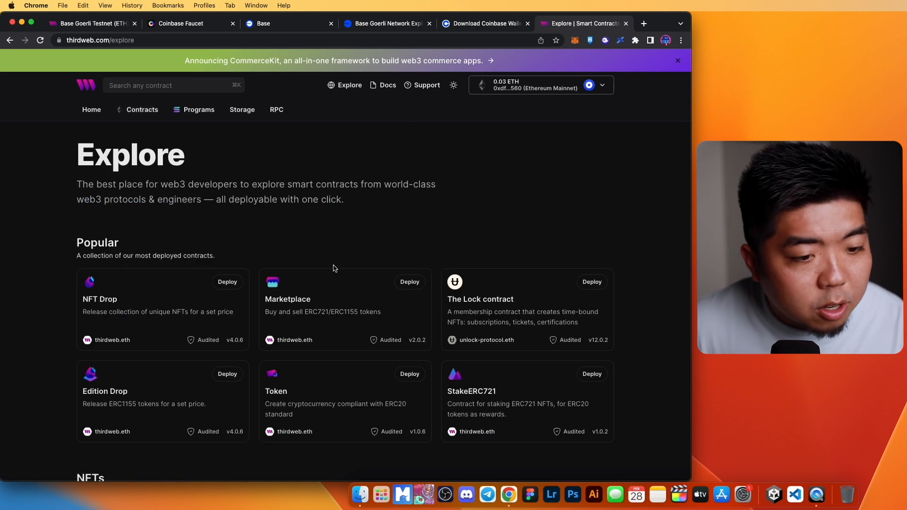
scroll(down, 3)
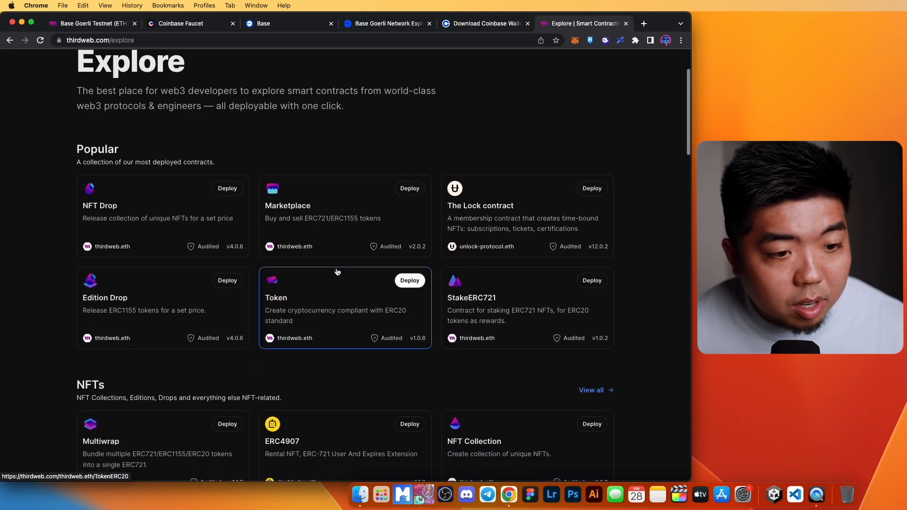
scroll(down, 3)
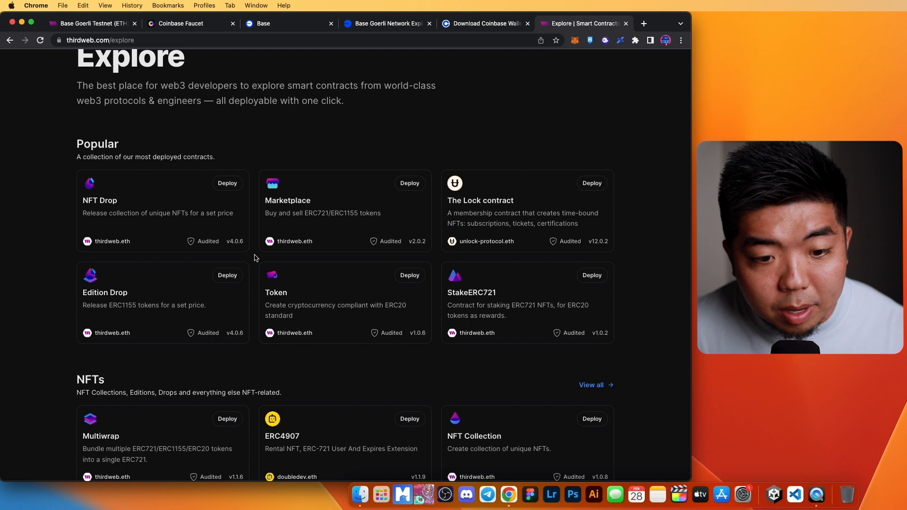
scroll(down, 3)
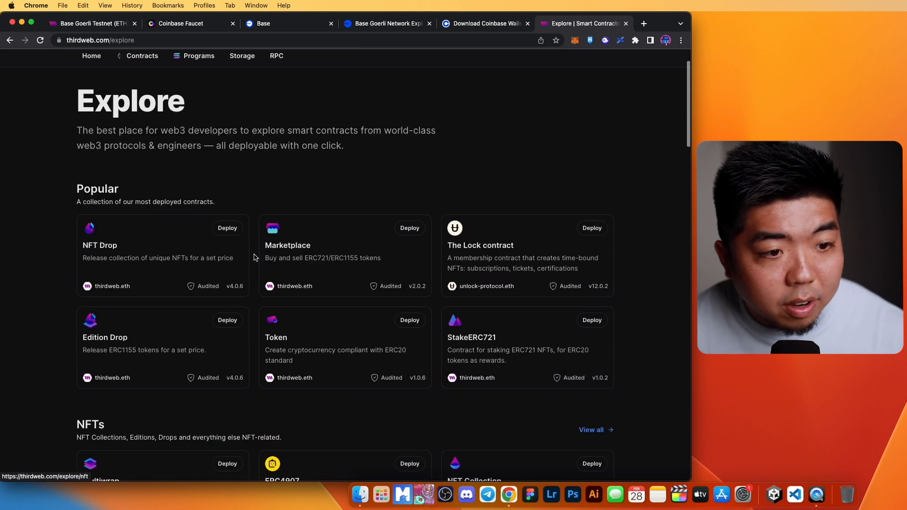
mouse_move(252, 263)
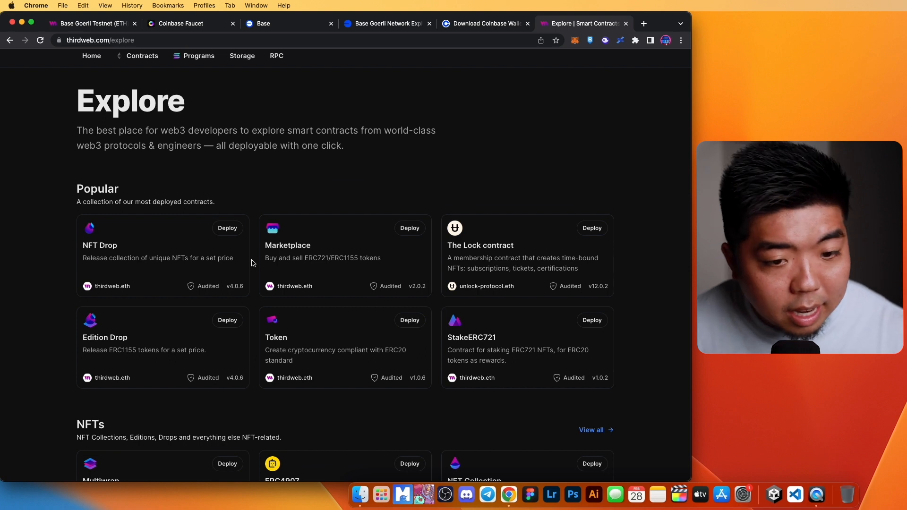
scroll(down, 3)
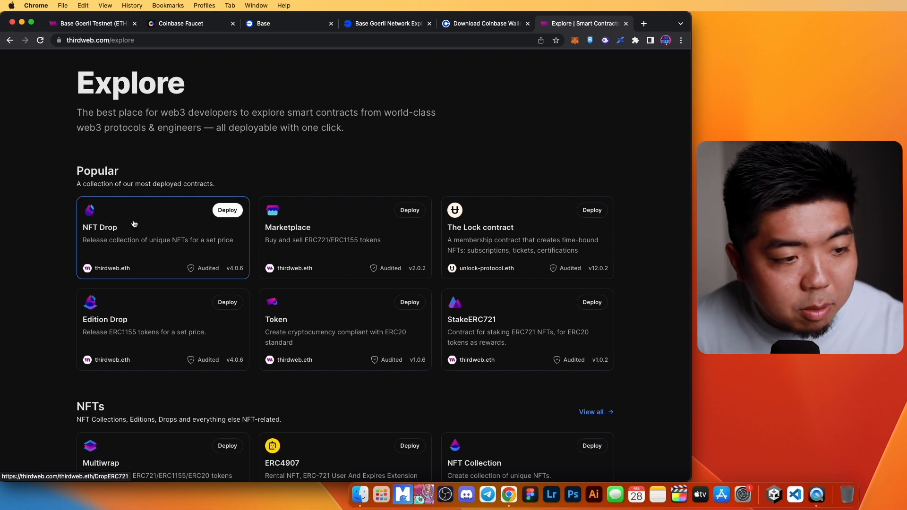
click(100, 226)
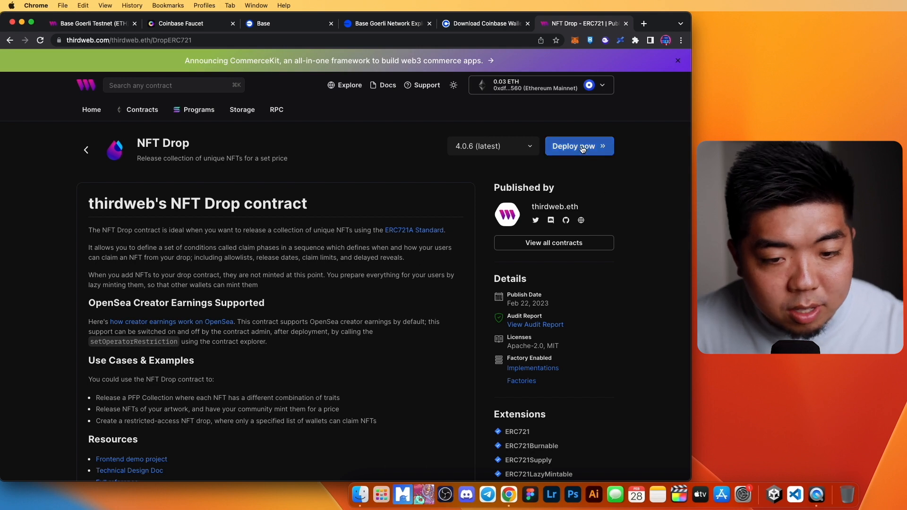
Step: Start the NFT Drop deploy form with name 'Test Base NFT' and symbol BASETEST
click(578, 145)
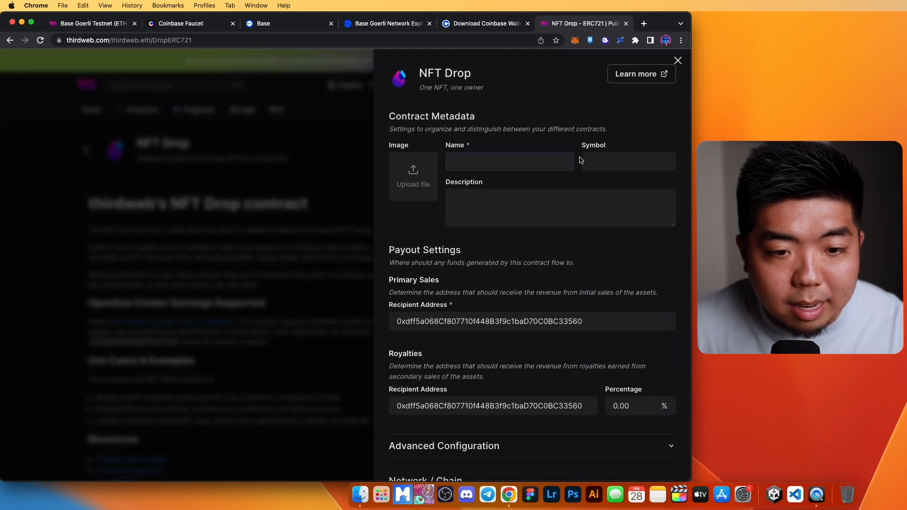
click(509, 161)
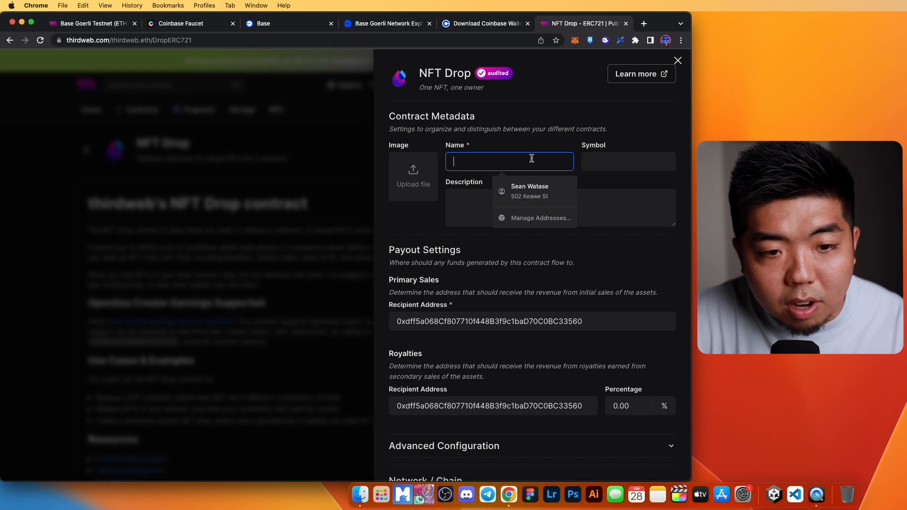
text(Test Base N)
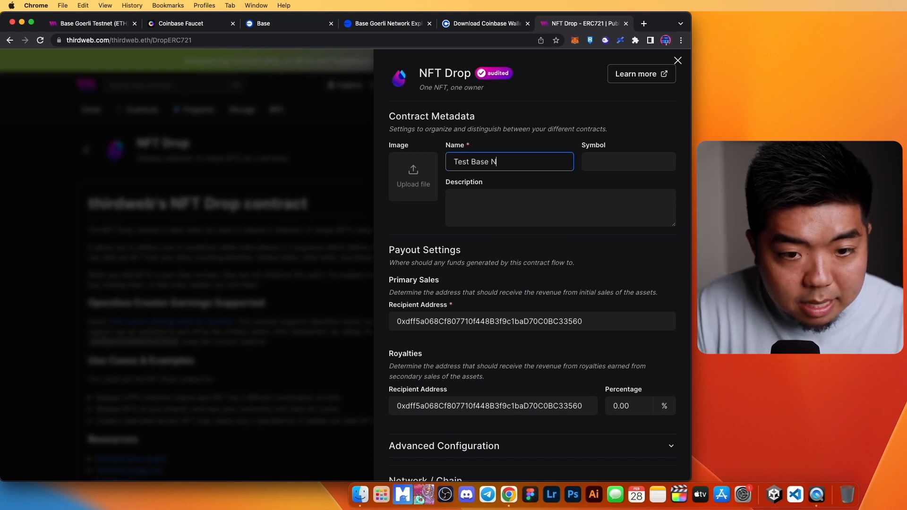
click(628, 162)
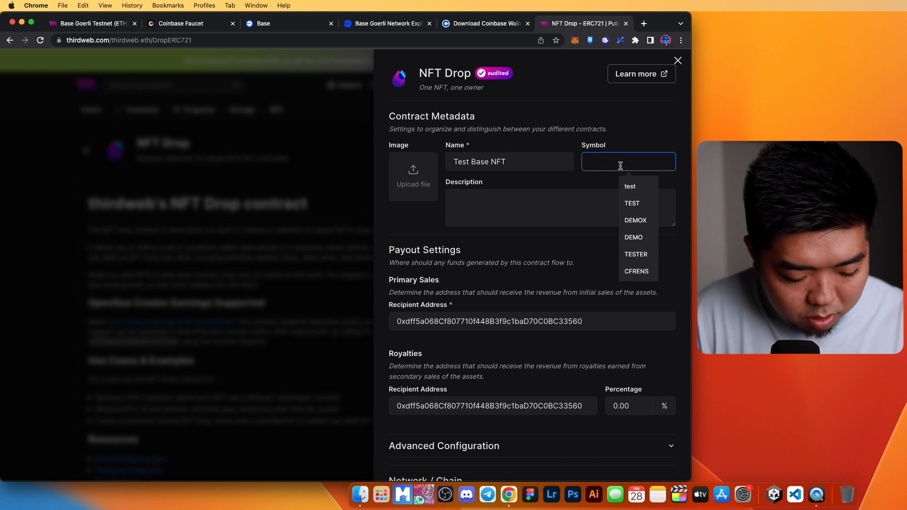
text(BASETEST)
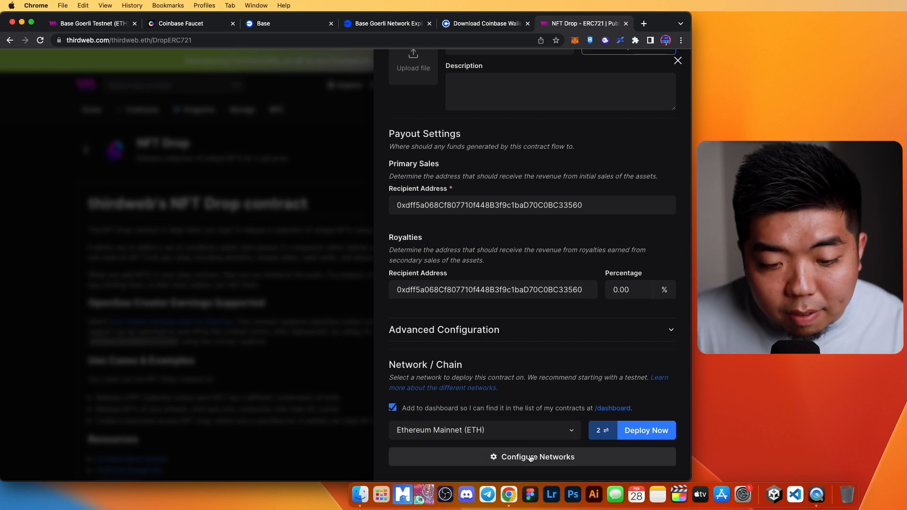
Step: Add Base Goerli Testnet to the dashboard's configured networks
click(532, 457)
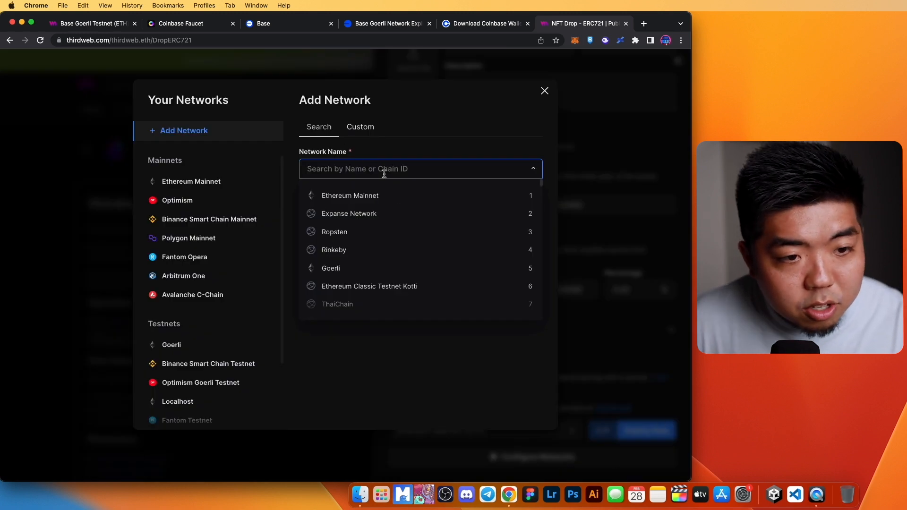
text(base)
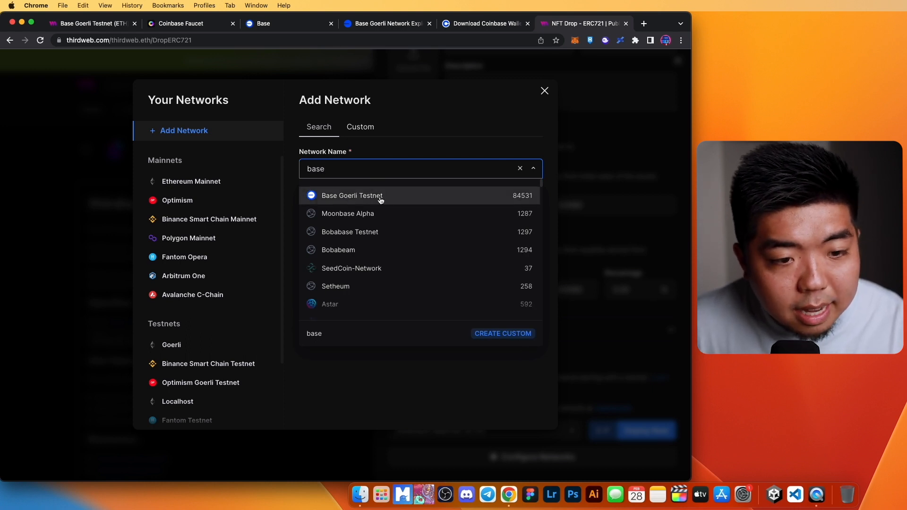
click(351, 196)
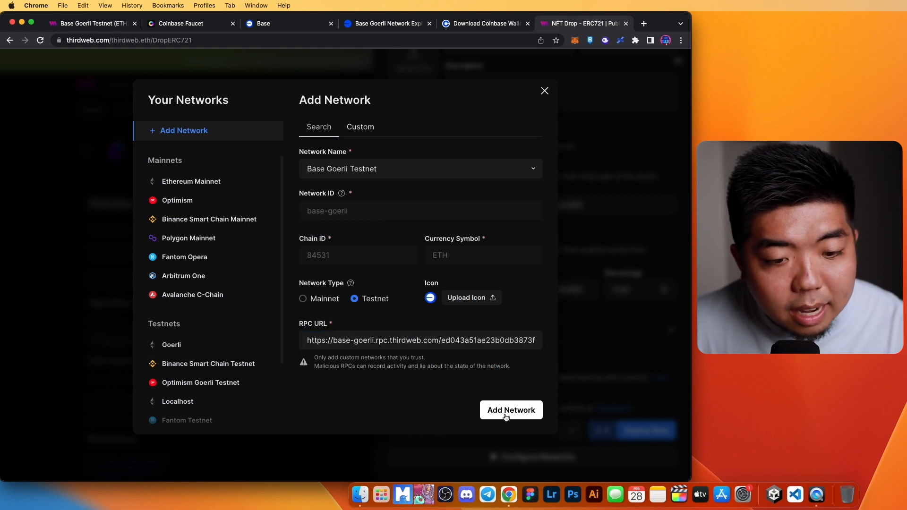
click(510, 409)
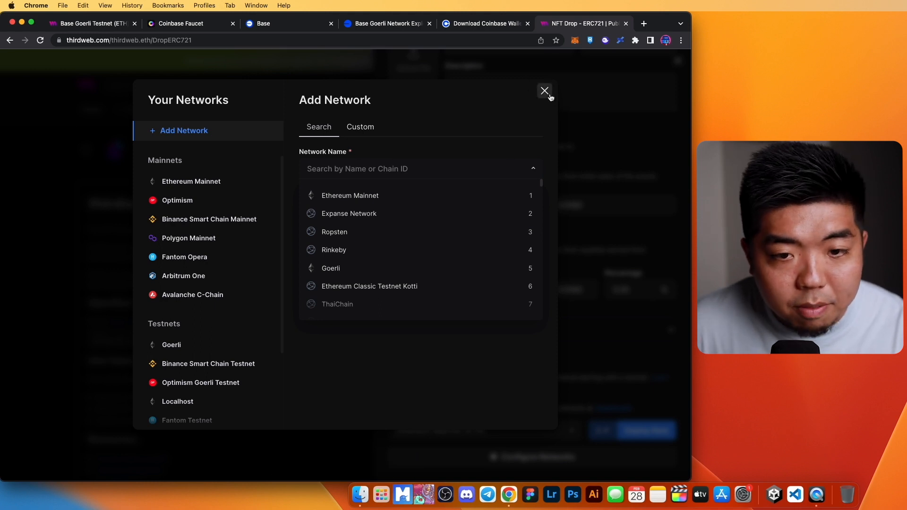
click(544, 92)
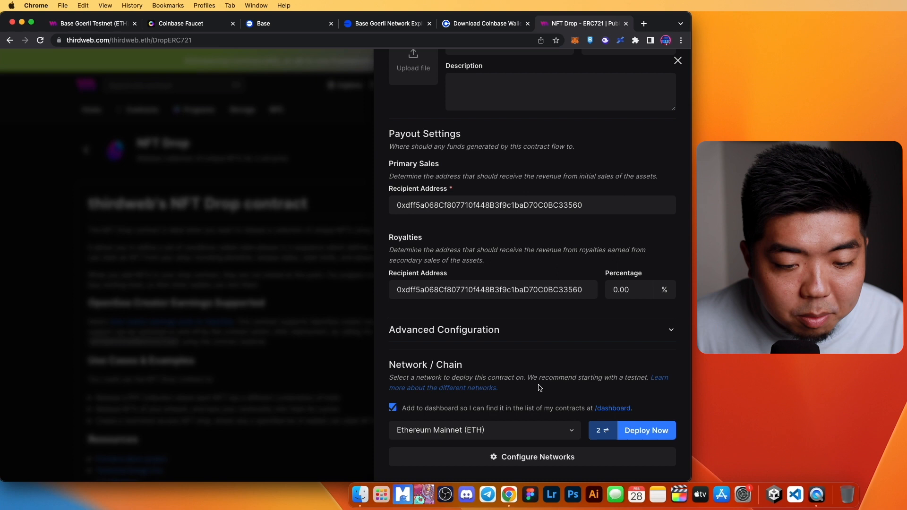
Step: Select Base Goerli Testnet as the deploy network and launch the NFT Drop deployment
click(483, 429)
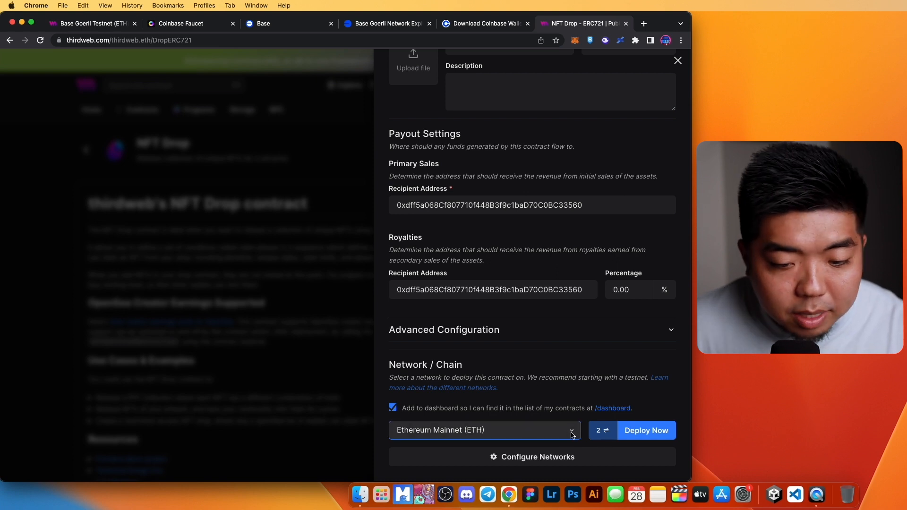
click(483, 430)
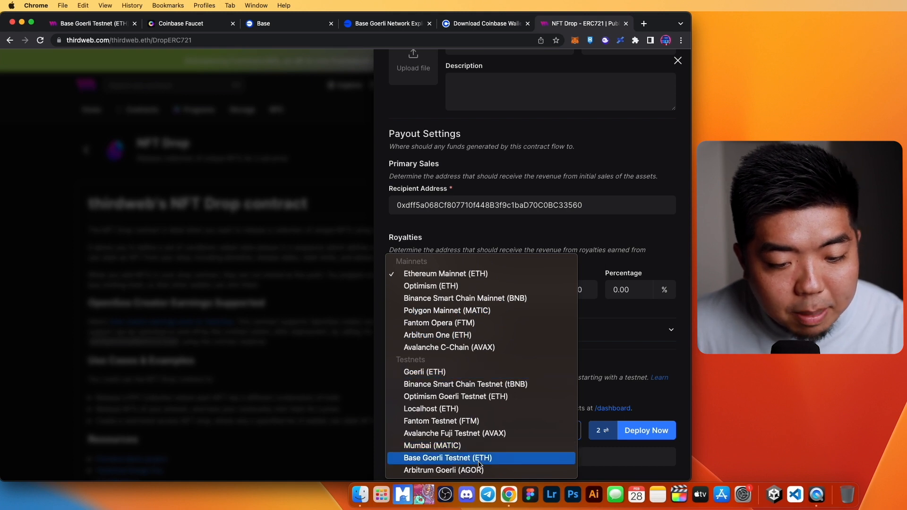
click(447, 458)
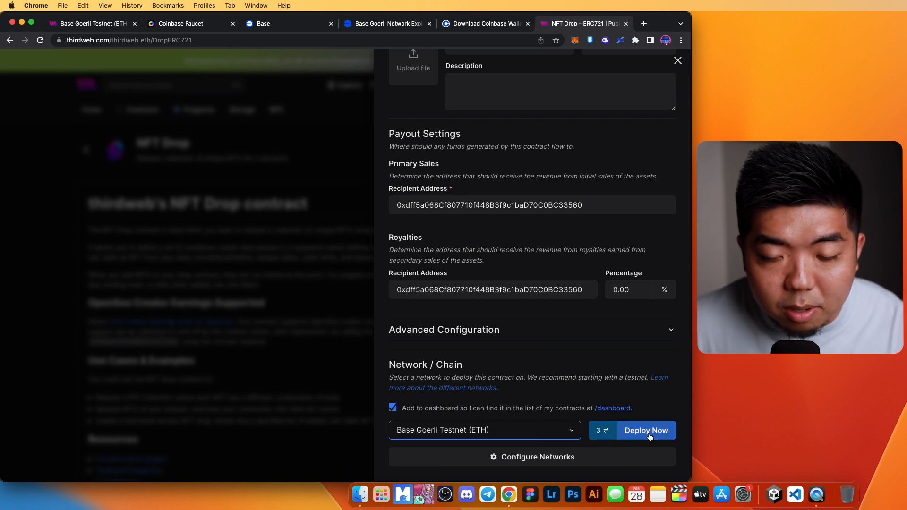
click(645, 431)
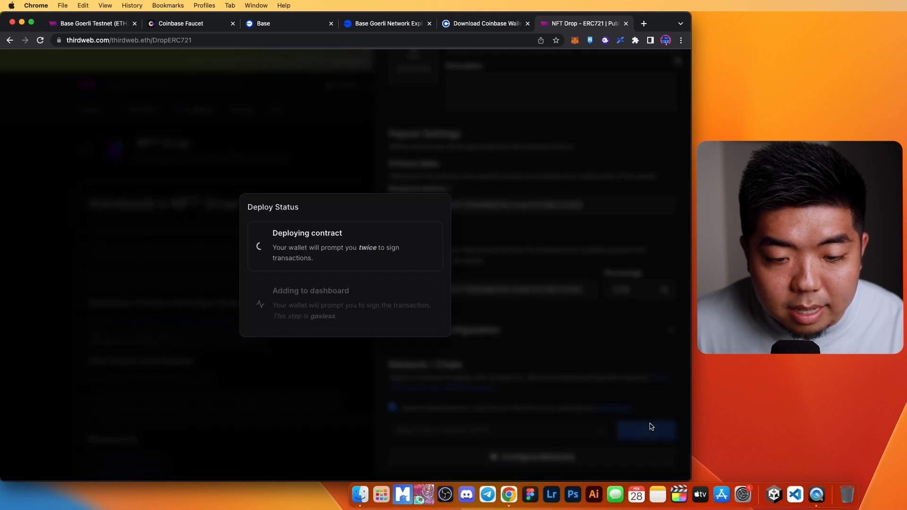
mouse_move(452, 314)
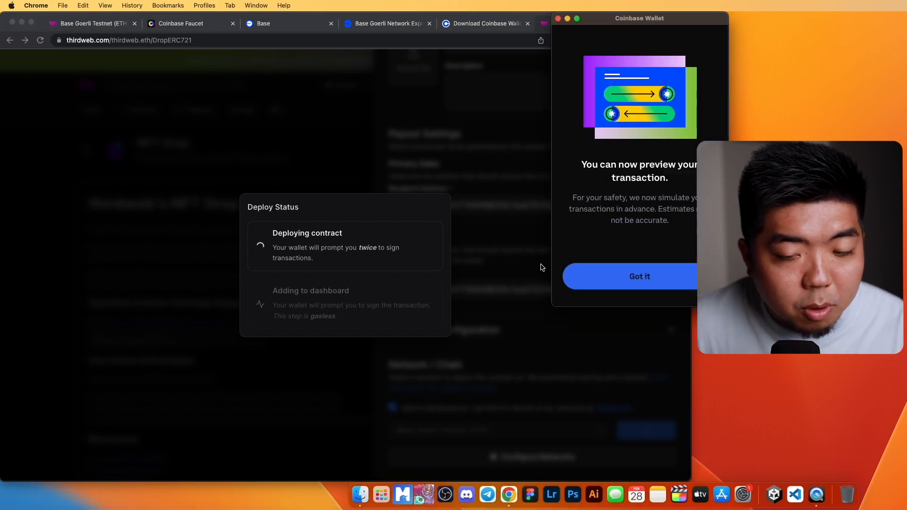
Step: Approve both deployment transactions and sign the add-to-dashboard request in Coinbase Wallet
click(640, 276)
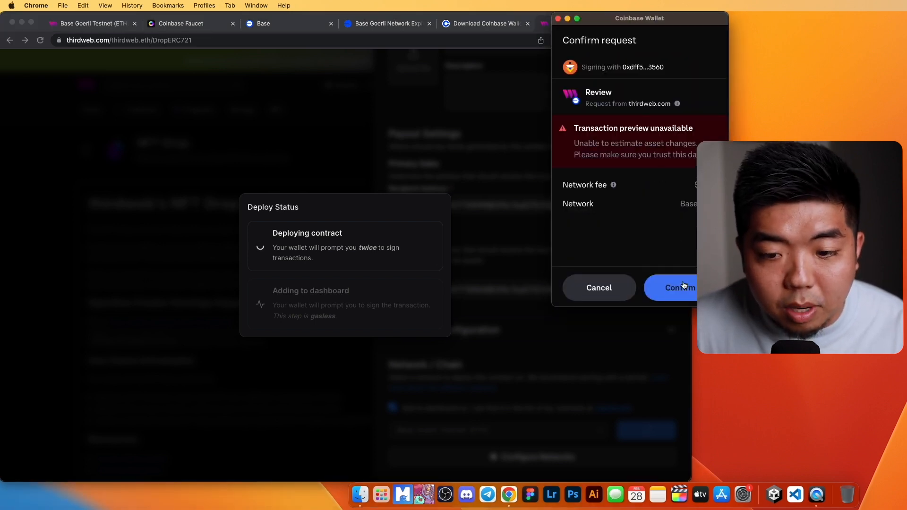
click(682, 287)
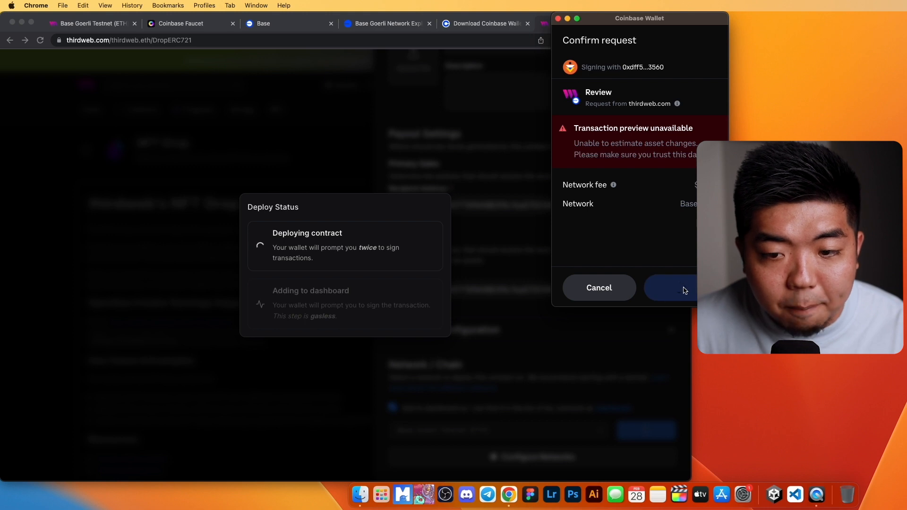
click(683, 288)
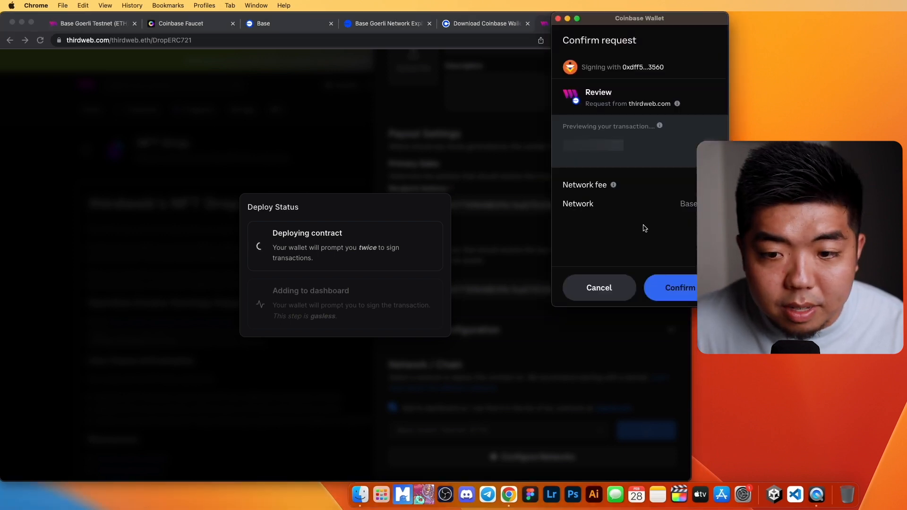
click(679, 288)
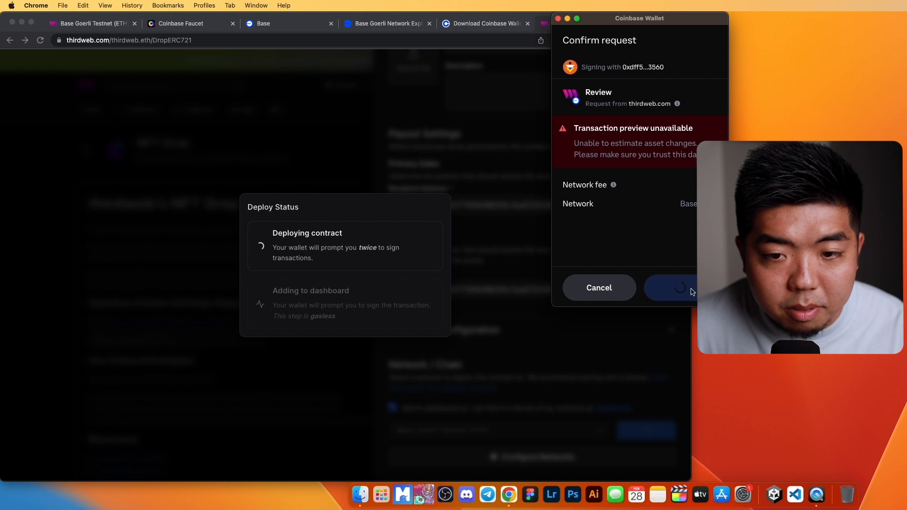
click(671, 287)
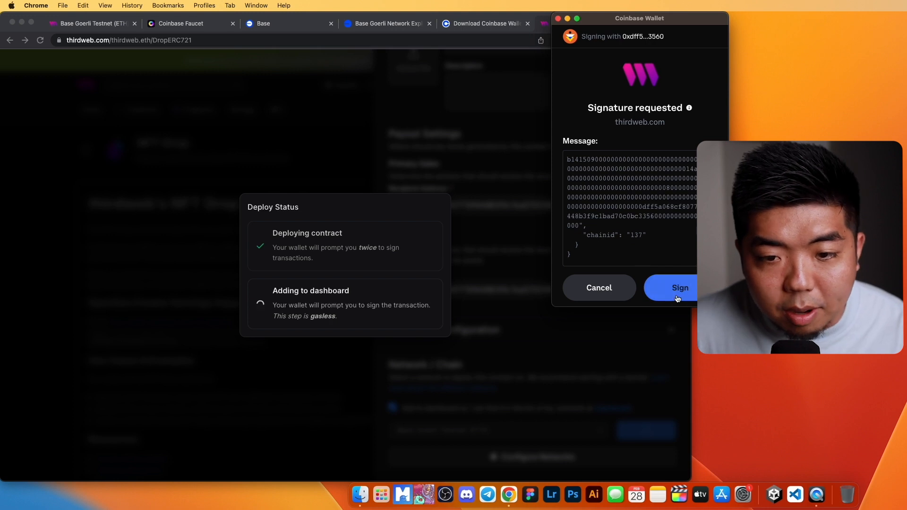
click(680, 288)
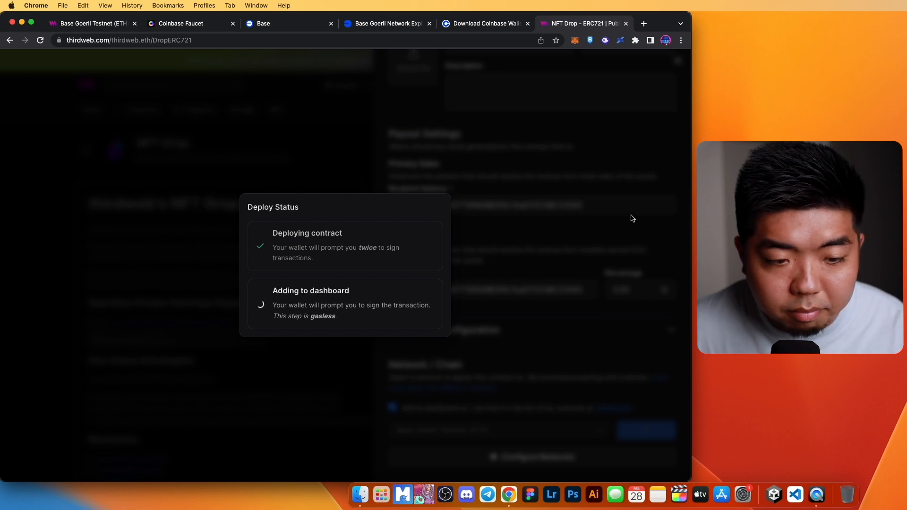
mouse_move(557, 179)
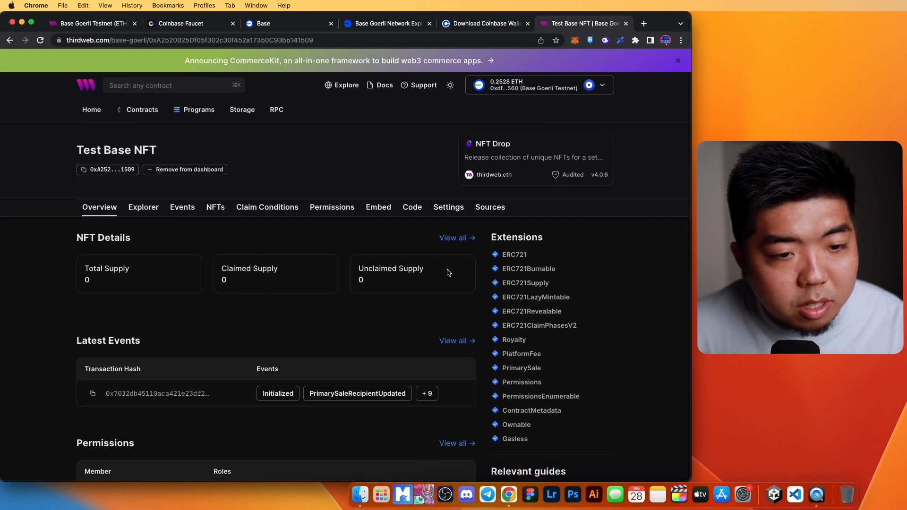
mouse_move(214, 207)
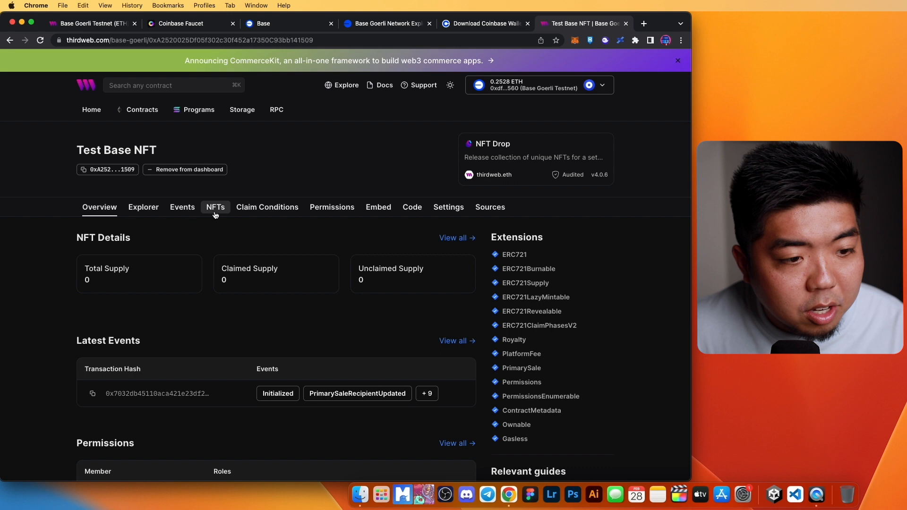
Step: View Test Base NFT's NFTs, copy its contract address and switch to BaseScan
click(215, 207)
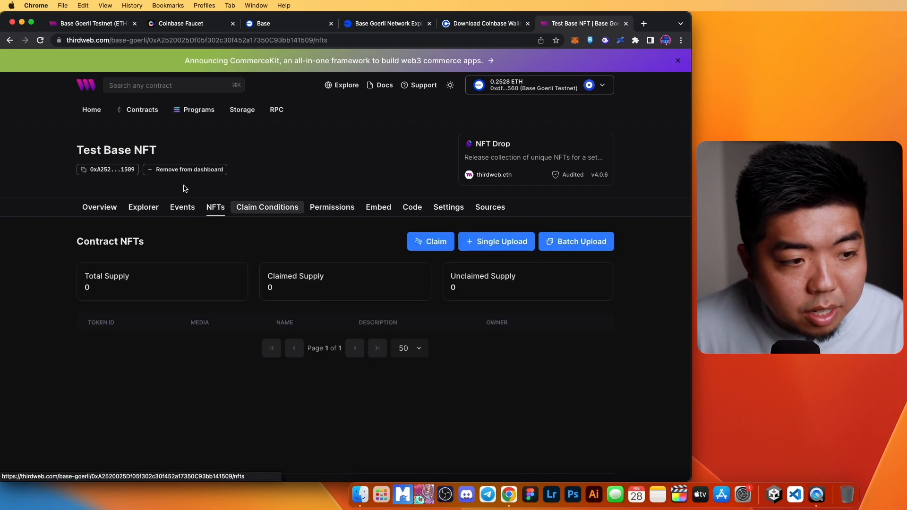
click(107, 169)
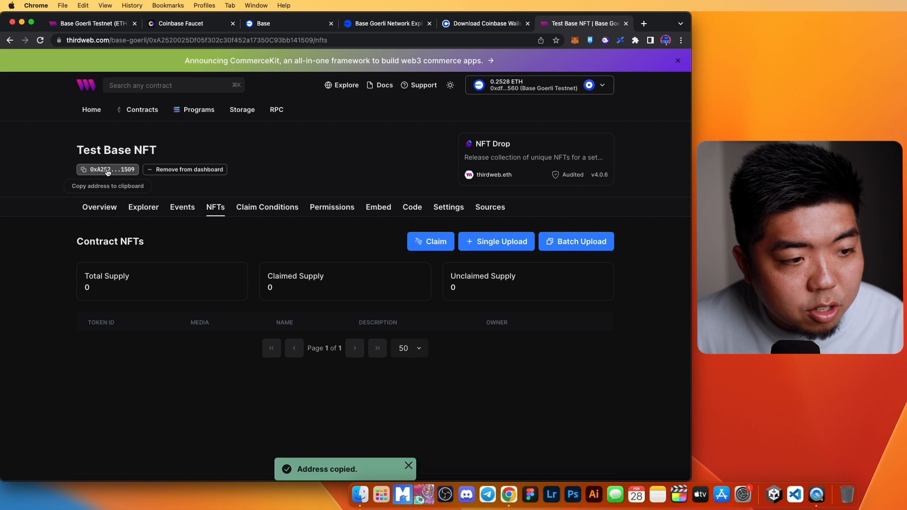
click(386, 23)
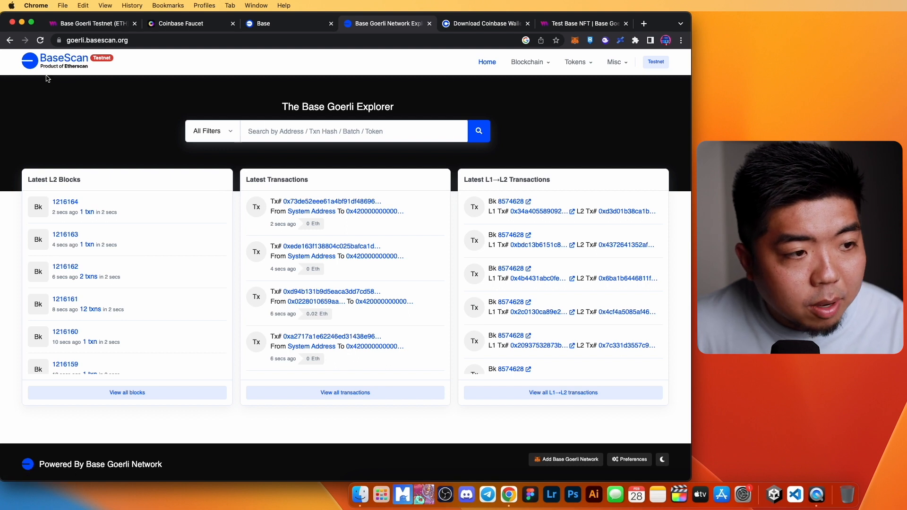
Step: Search BaseScan for 0xA2520025Df05f302c30f452a17350C93bb141509 and view its creation transaction
text(0xA2520025Df05f302c30f452a17350C93bb141509)
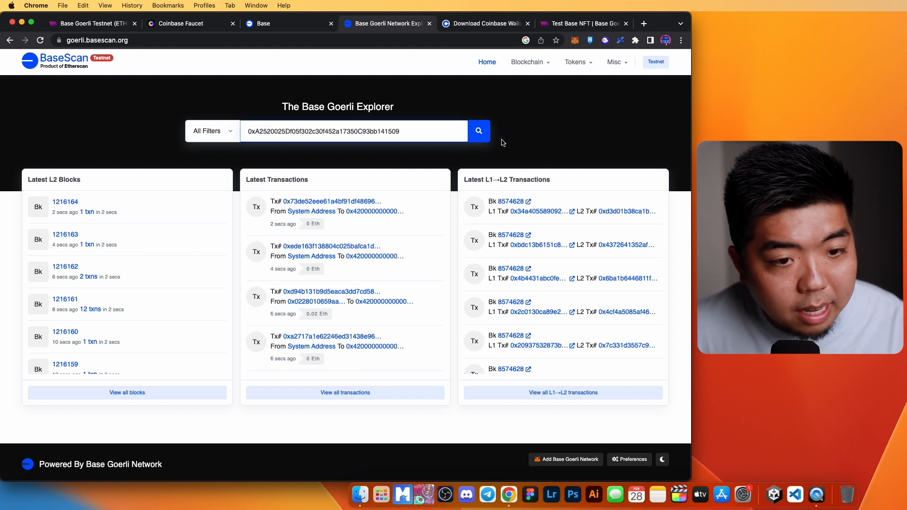
click(479, 130)
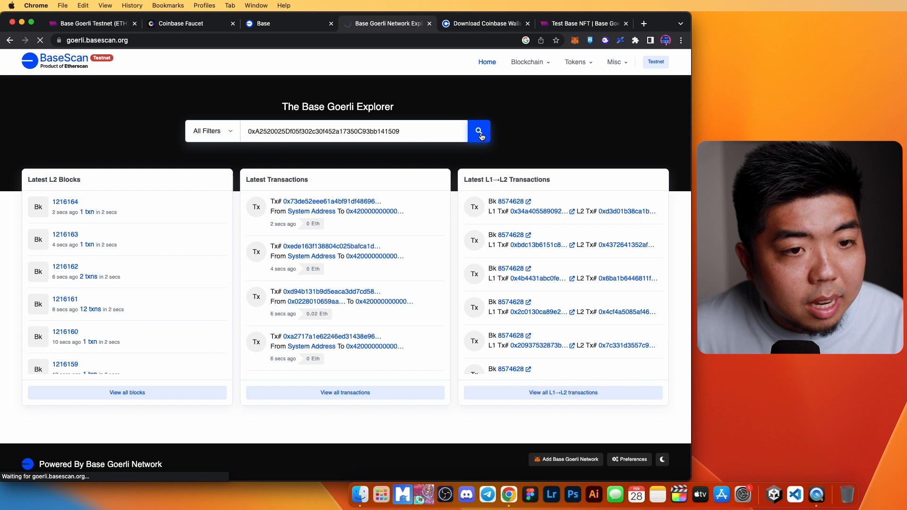
click(479, 130)
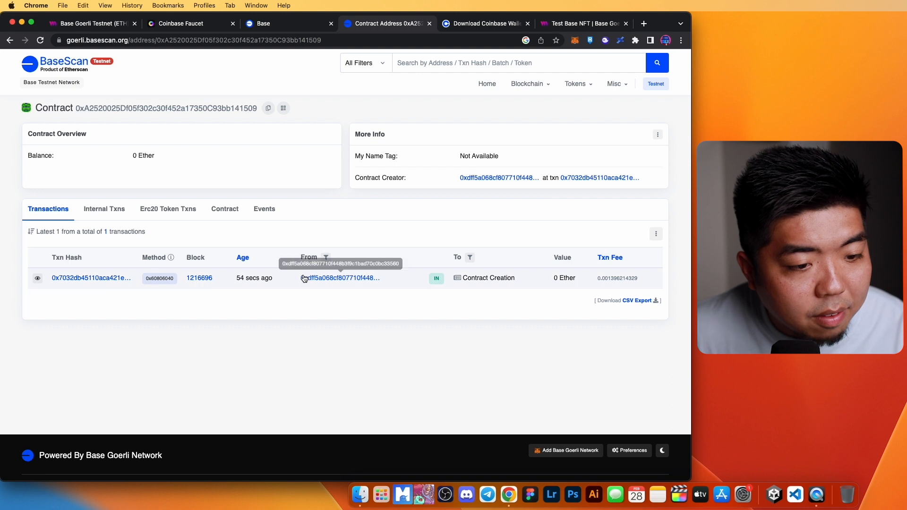
mouse_move(91, 278)
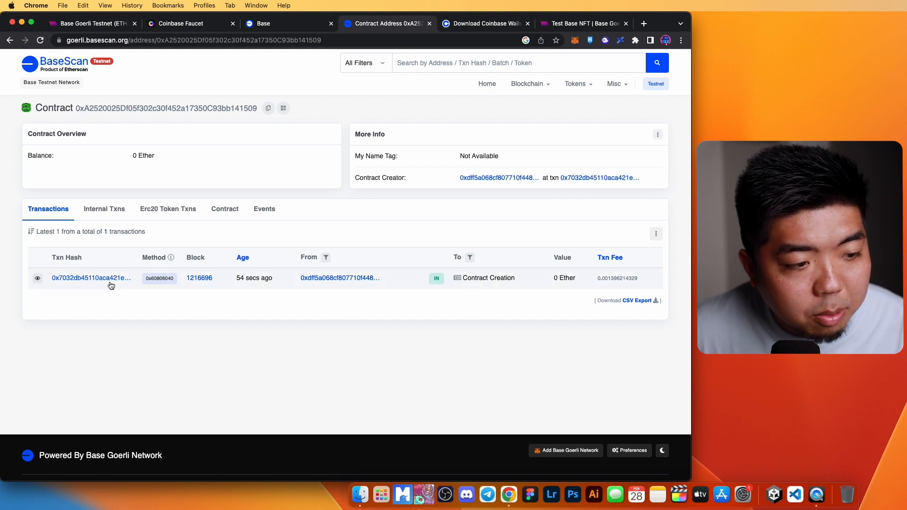
mouse_move(494, 288)
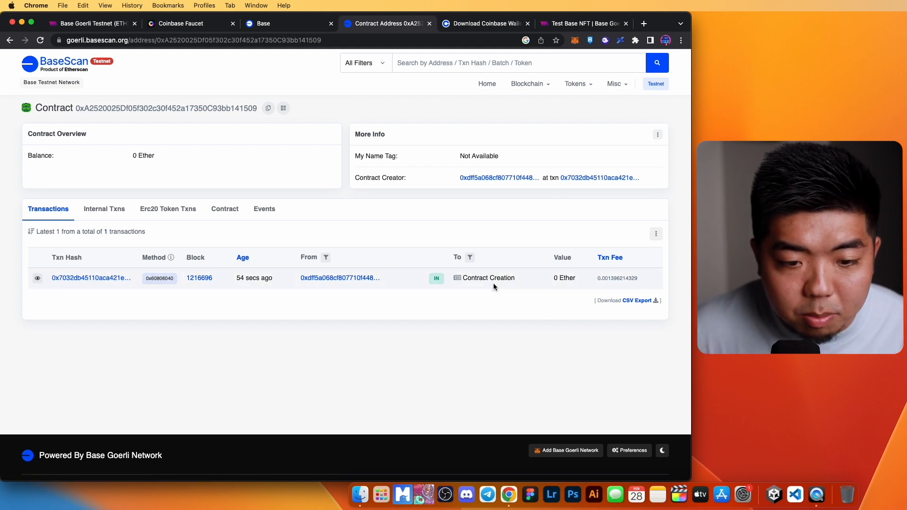
click(583, 22)
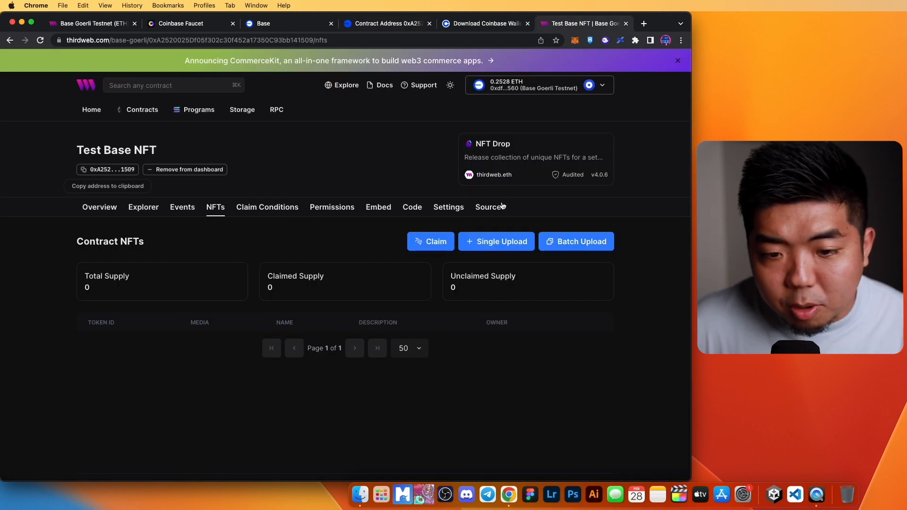
Step: Lazy-mint a single NFT named 'Base NFT' with the purple-and-blue circles image
click(496, 241)
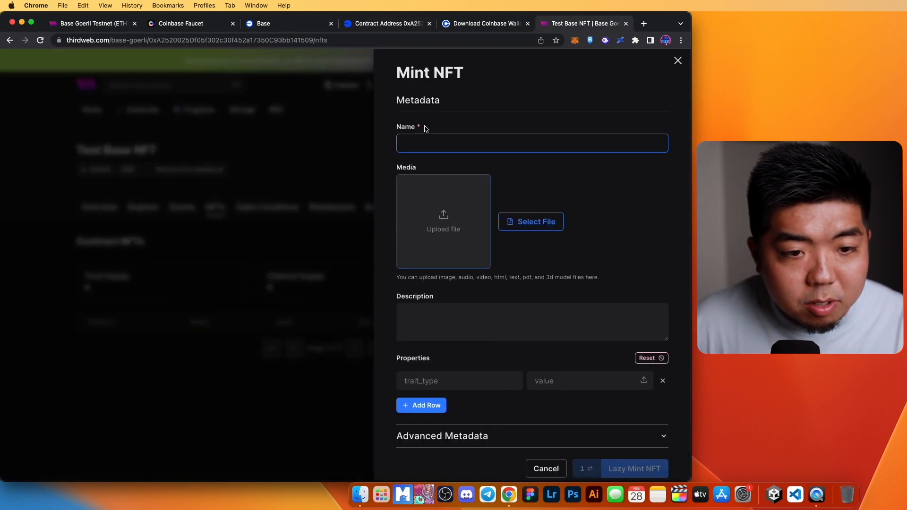
click(532, 142)
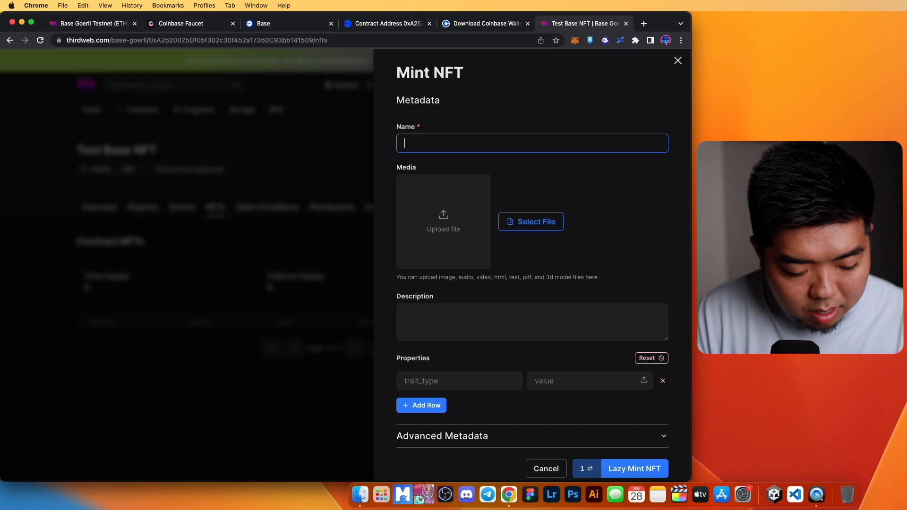
text(Base NFT)
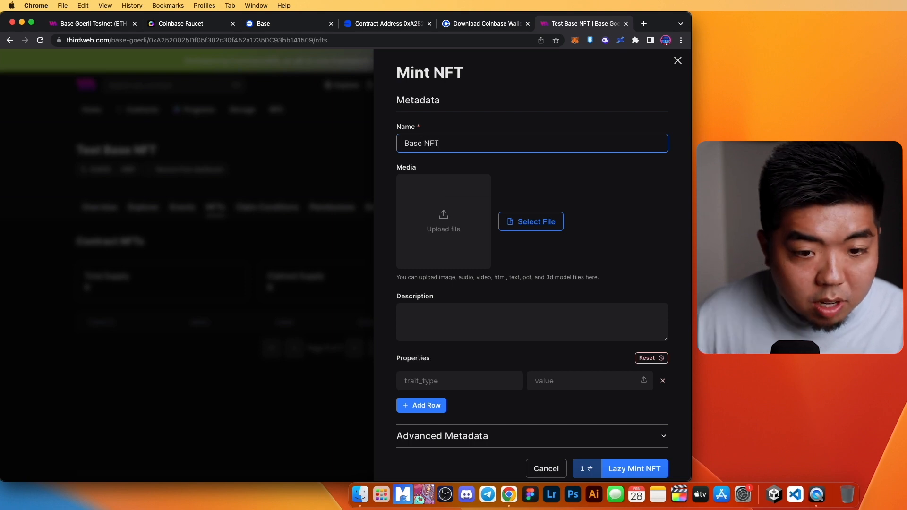
click(530, 221)
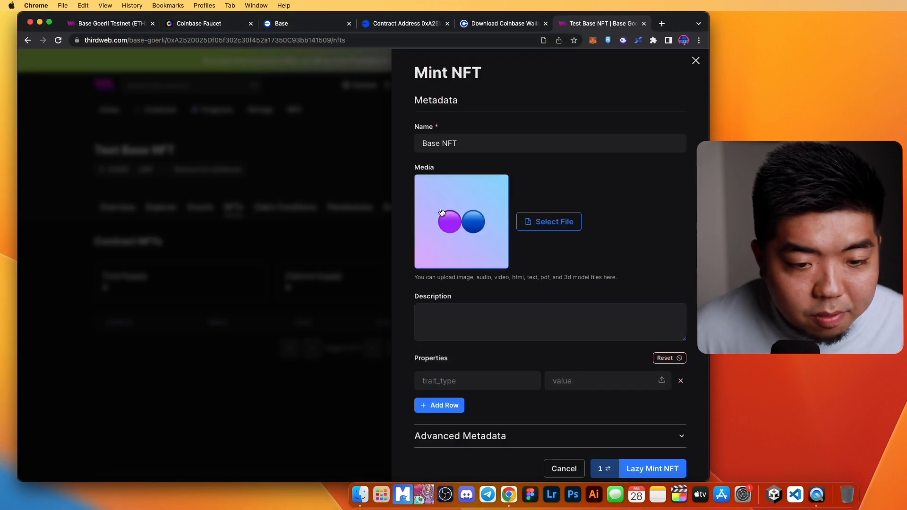
click(548, 322)
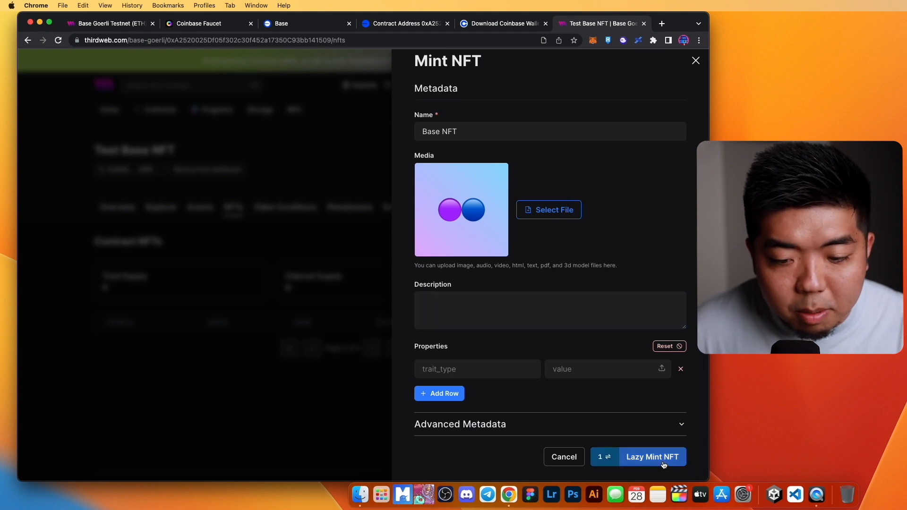
click(652, 456)
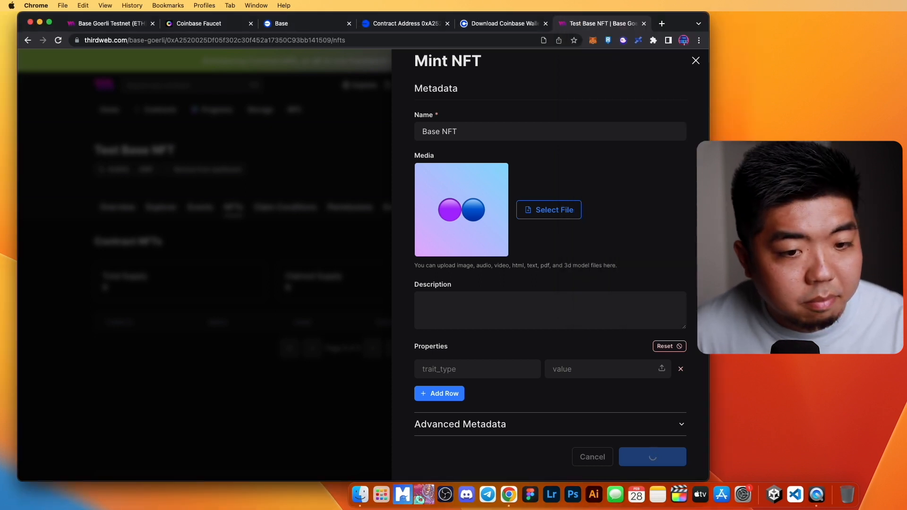
click(651, 457)
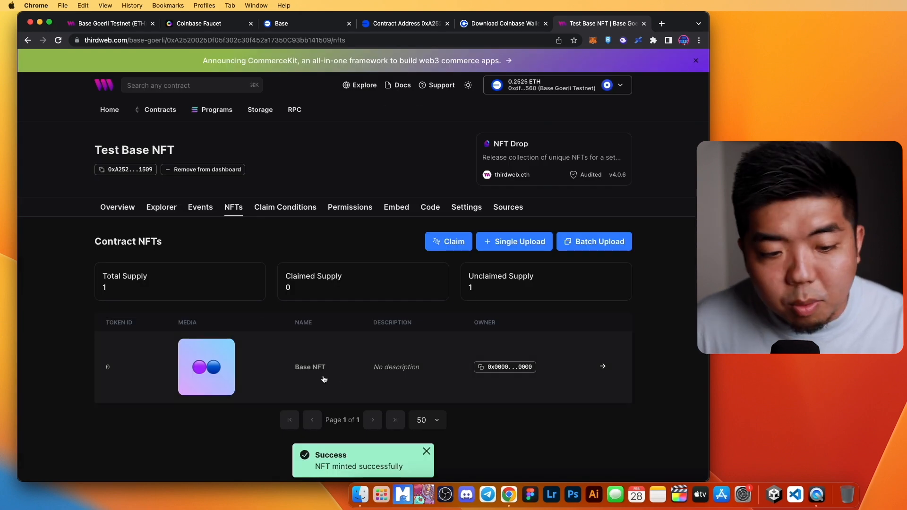
mouse_move(242, 310)
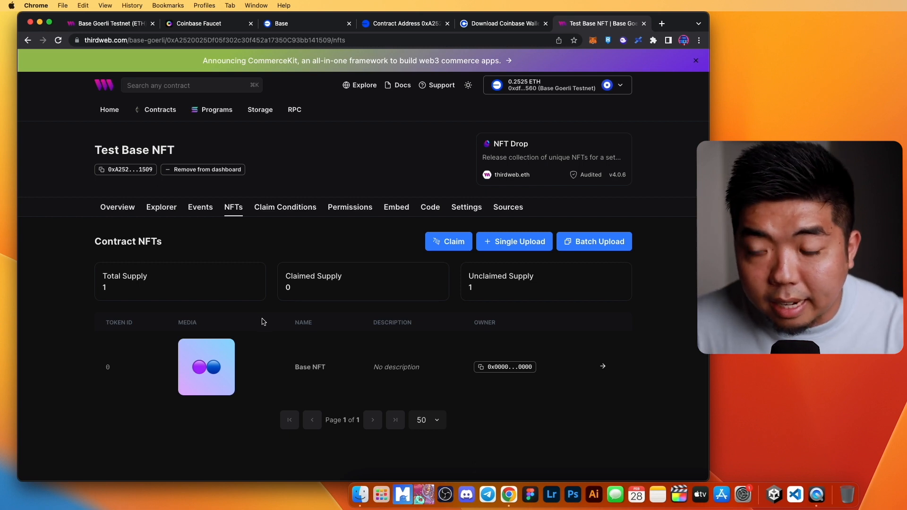
mouse_move(264, 252)
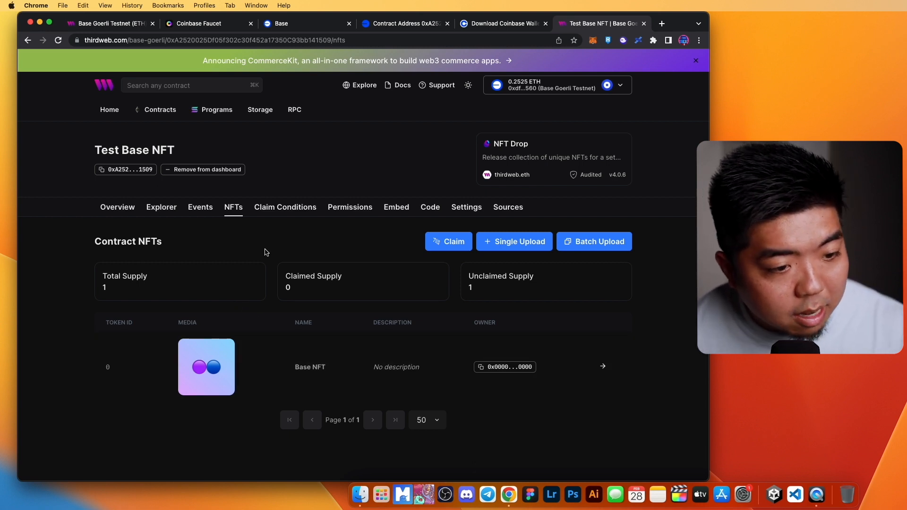
mouse_move(267, 244)
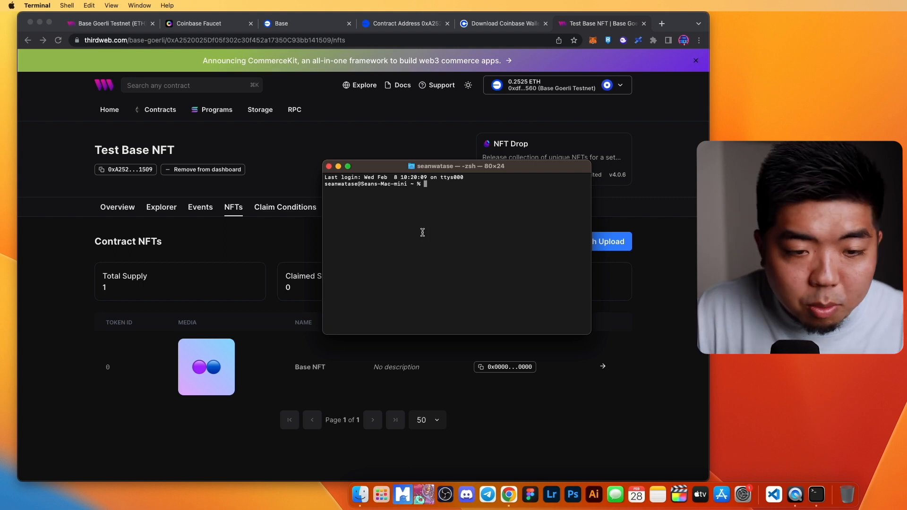
Step: Generate a thirdweb Next.js EVM app named basenft via npx thirdweb create, then open it in VS Code
text(npx thr)
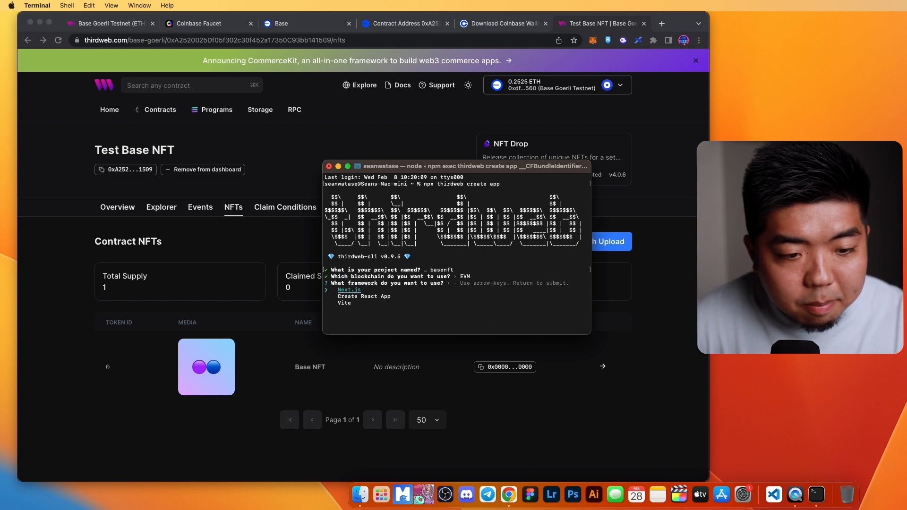
key(Return)
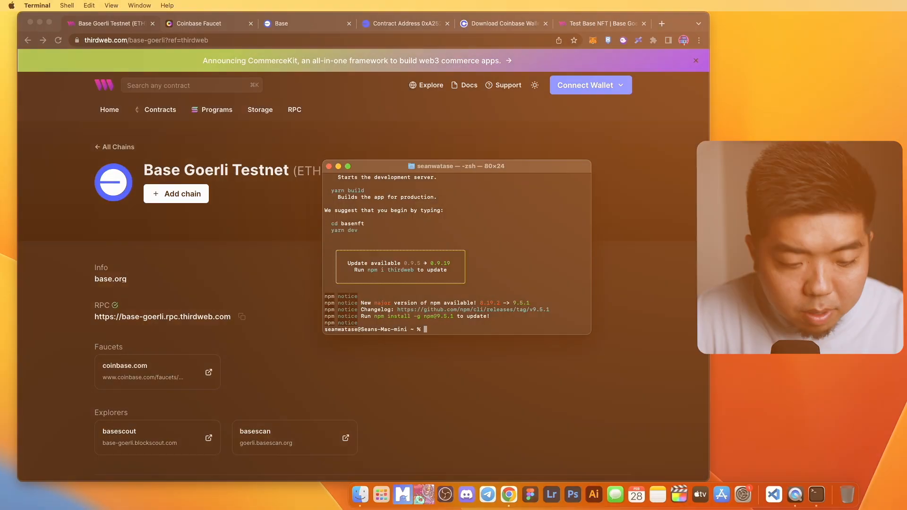
text(cd base)
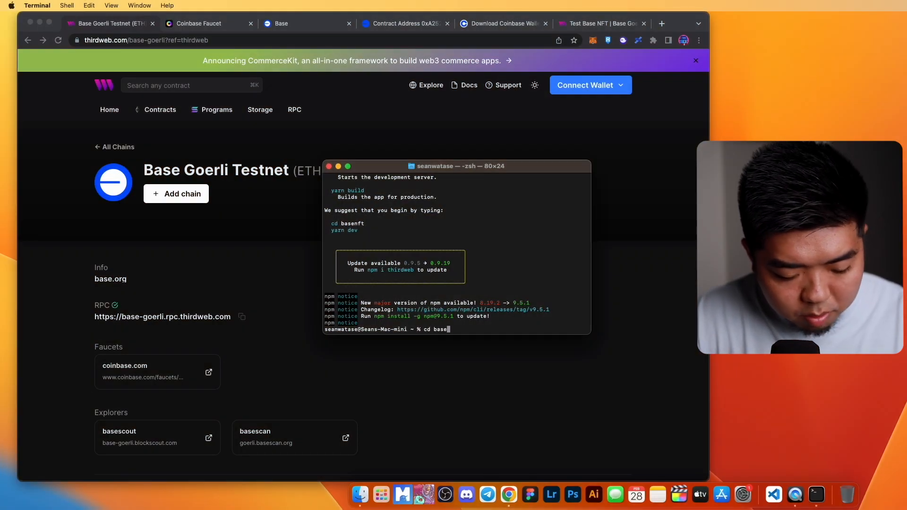
text(code)
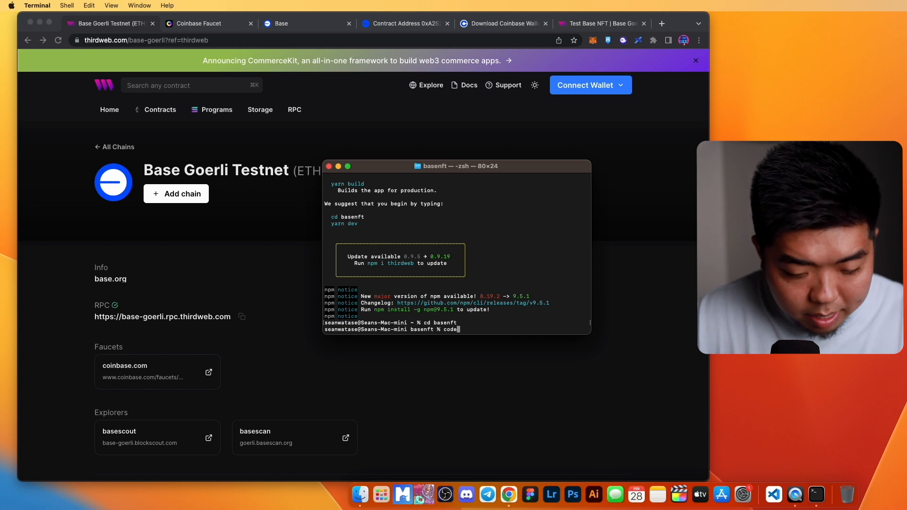
key(enter)
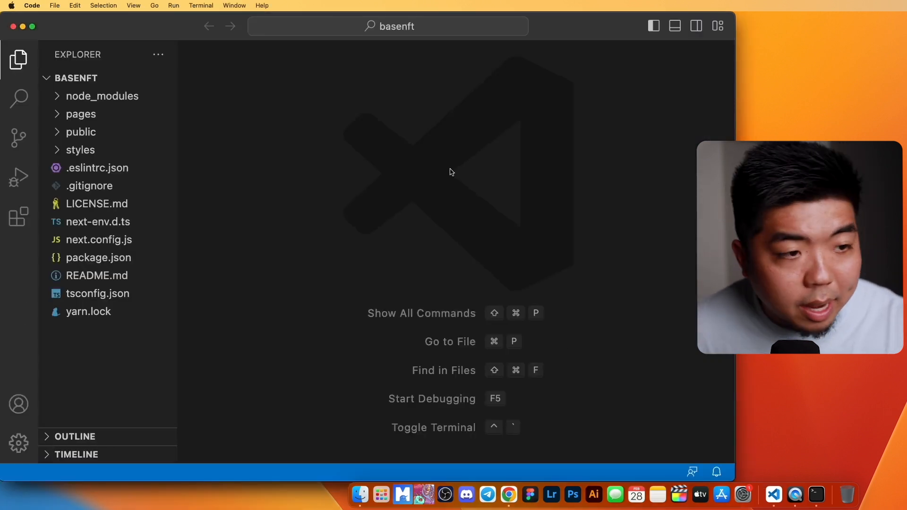
Step: Reveal the pages folder in the Explorer and load _app.tsx in the editor
click(81, 114)
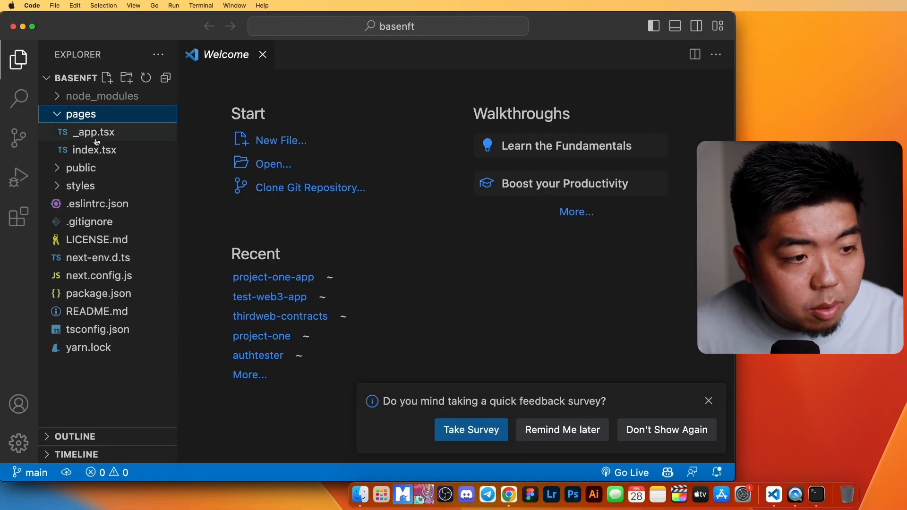
click(92, 133)
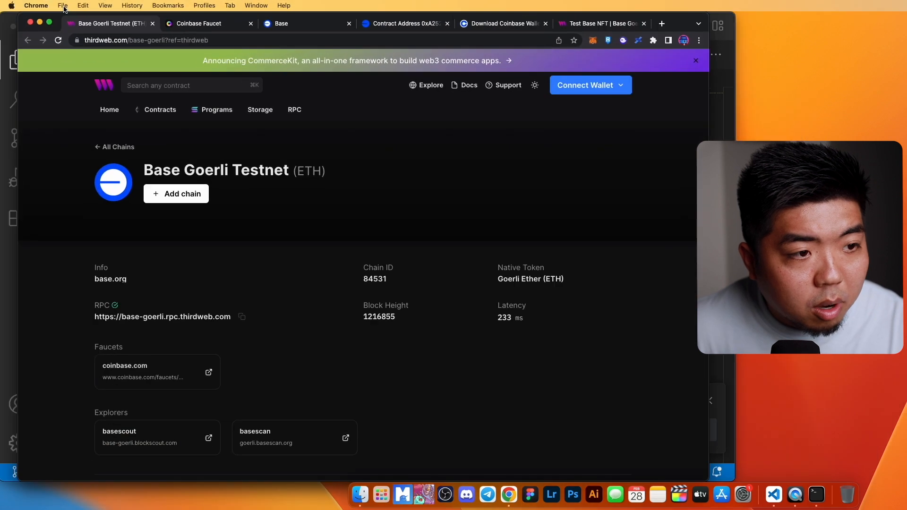
mouse_move(192, 53)
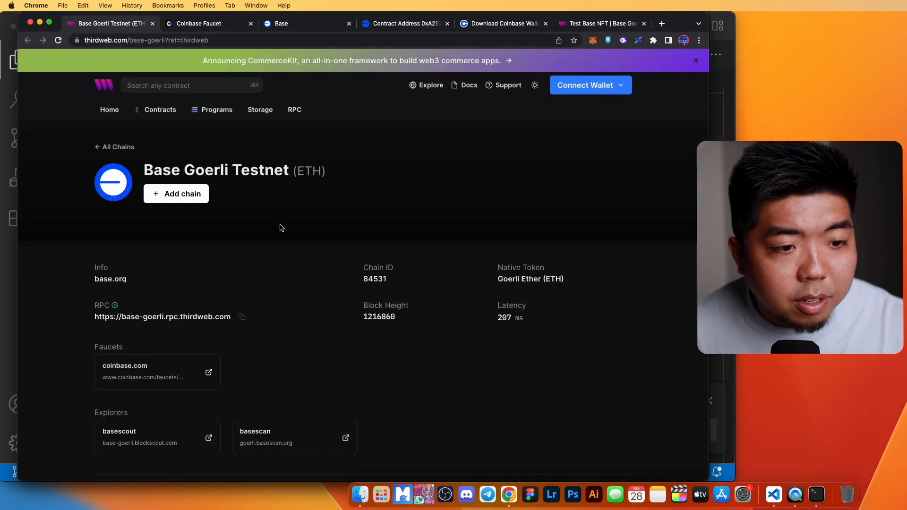
mouse_move(450, 347)
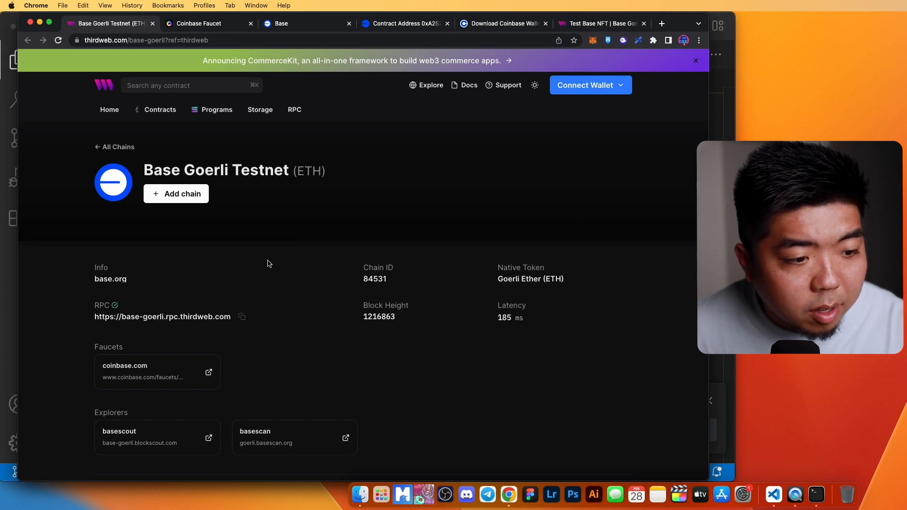
Step: Copy the BaseGoerli chain name from the Getting Started React snippet and return to _app.tsx
scroll(down, 3)
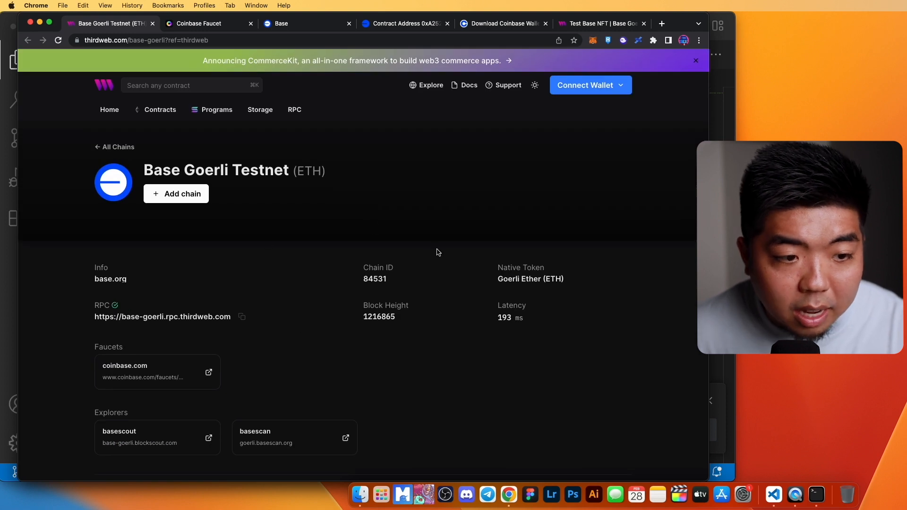
scroll(down, 3)
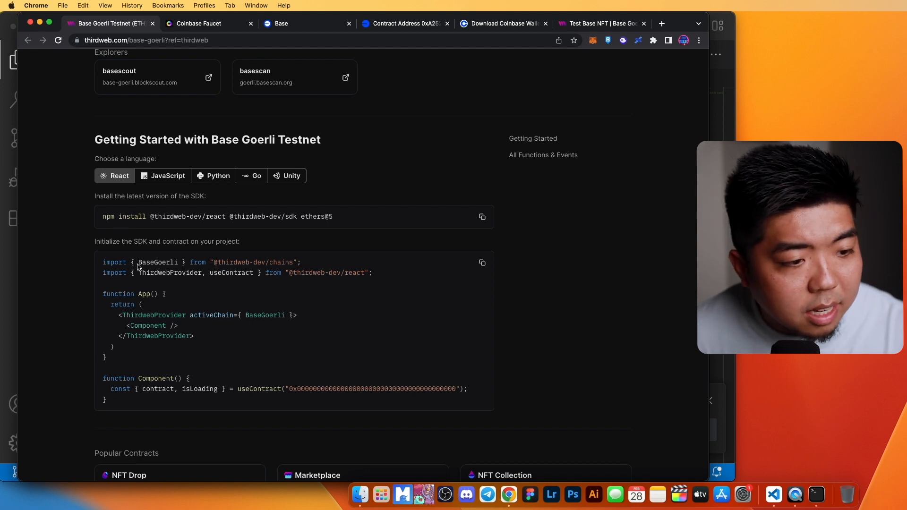
mouse_move(299, 260)
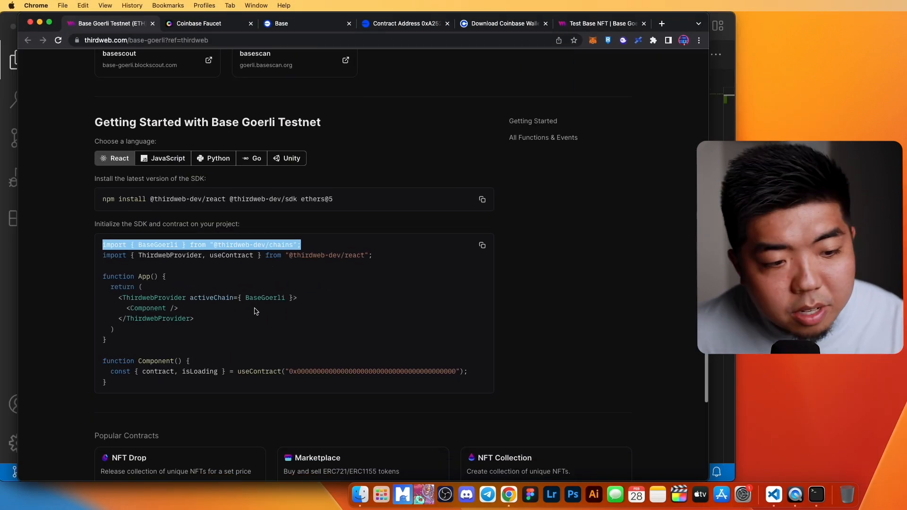
double_click(265, 298)
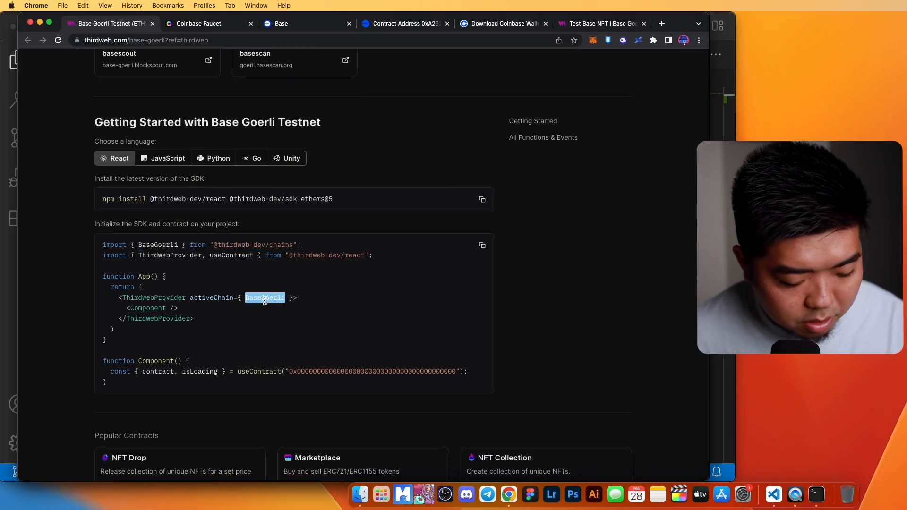
click(774, 494)
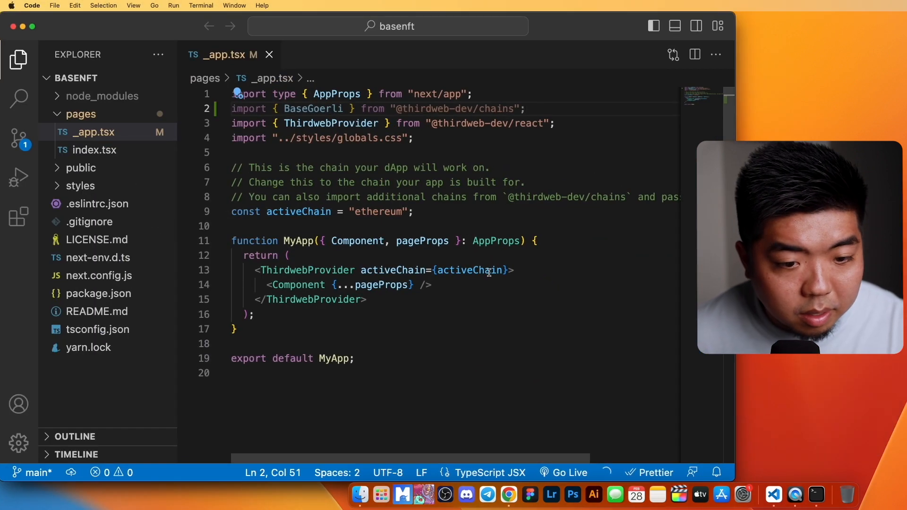
Step: Set activeChain to BaseGoerli in _app.tsx alongside its import
text(BaseGoerli)
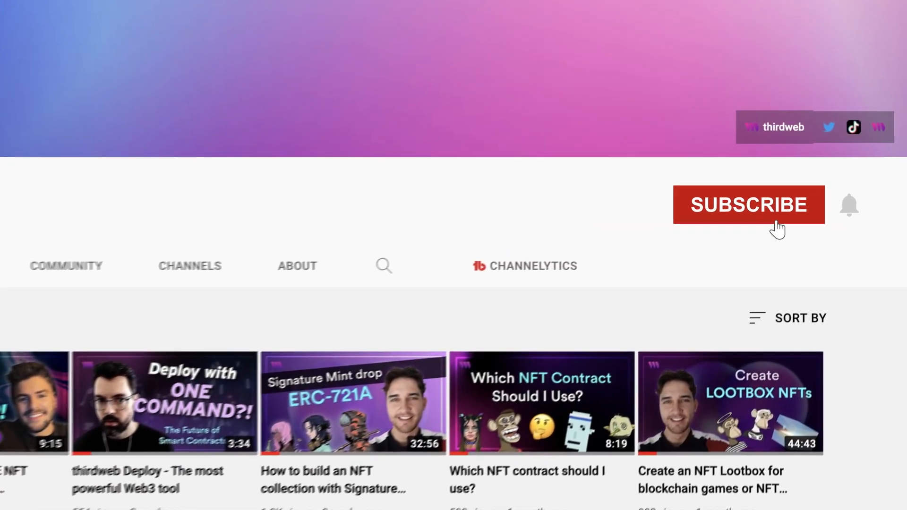
Step: Subscribe to the thirdweb YouTube channel from the outro screen
click(748, 204)
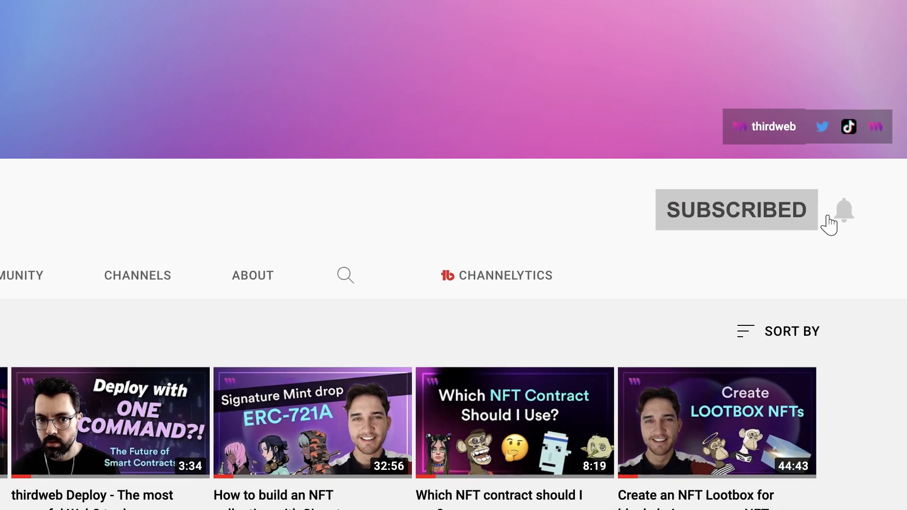